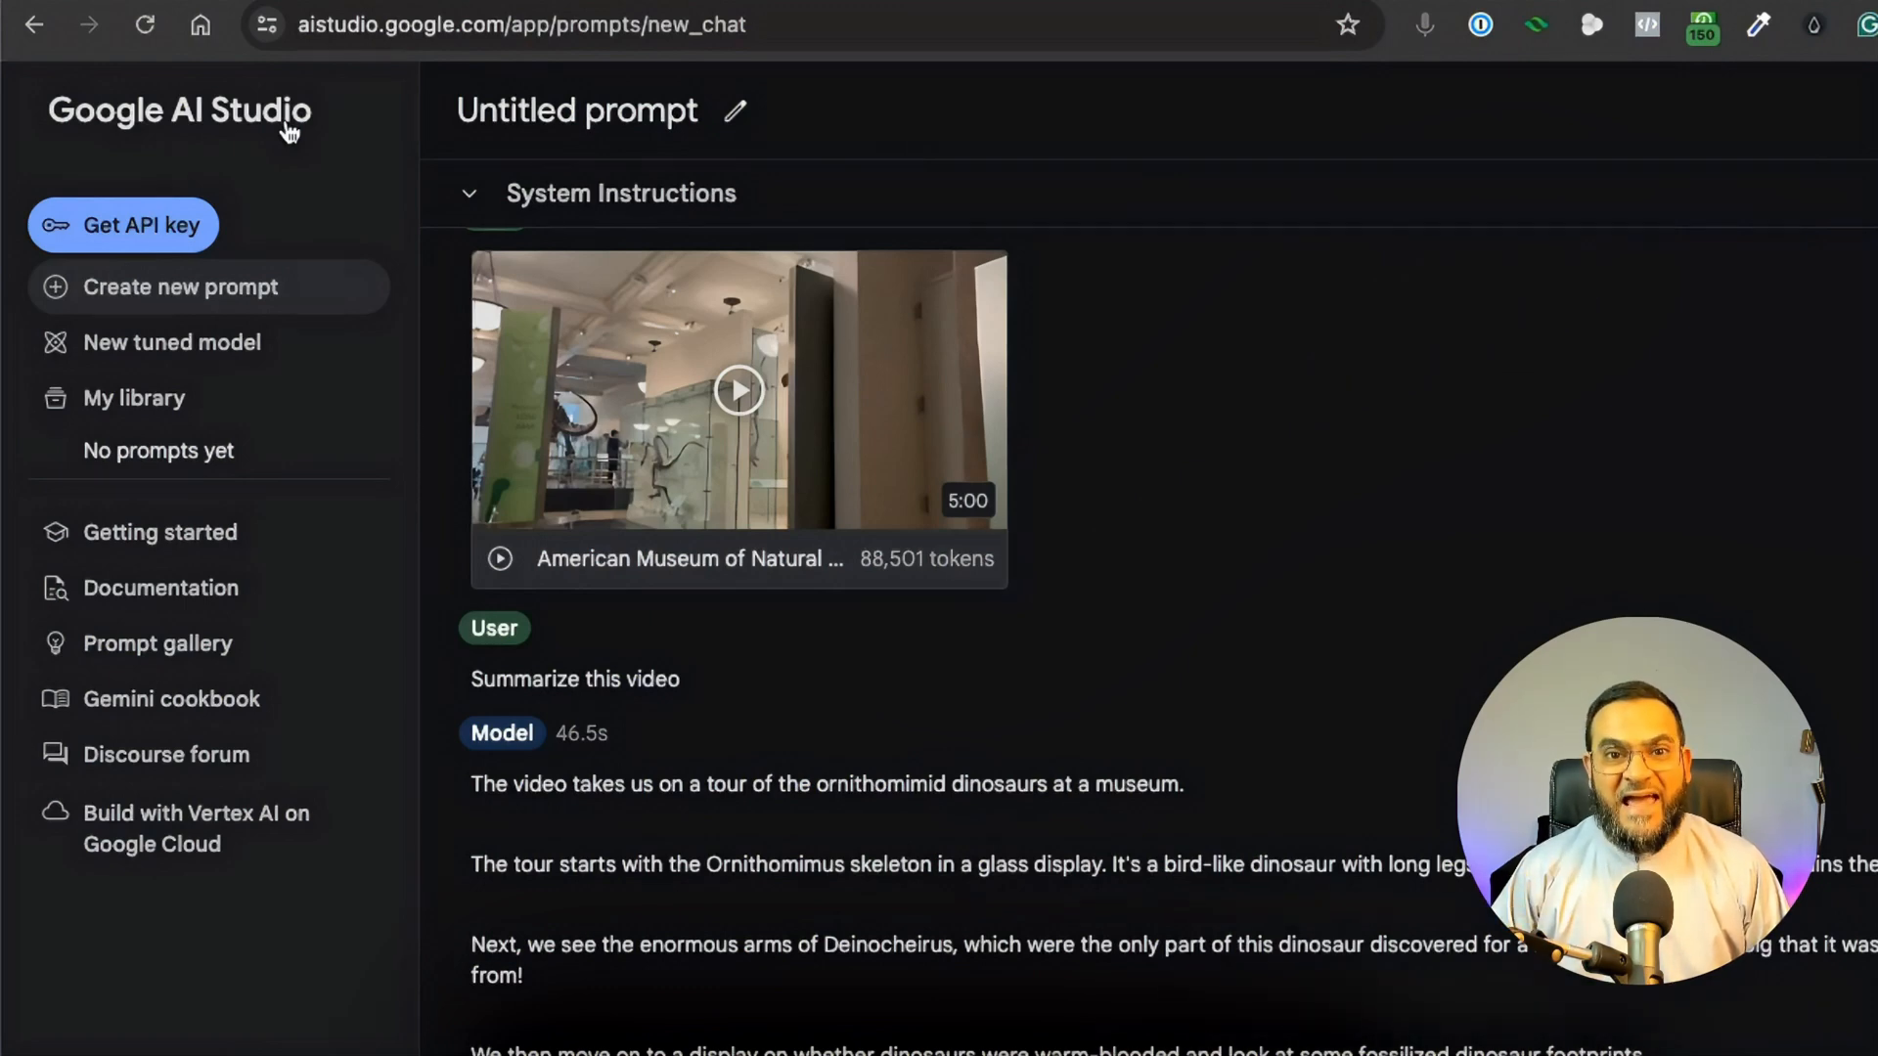
- Start a blank Untitled prompt with Gemini 1.5 Pro from the left sidebar
{"action": "left_click", "coordinate": [186, 287]}
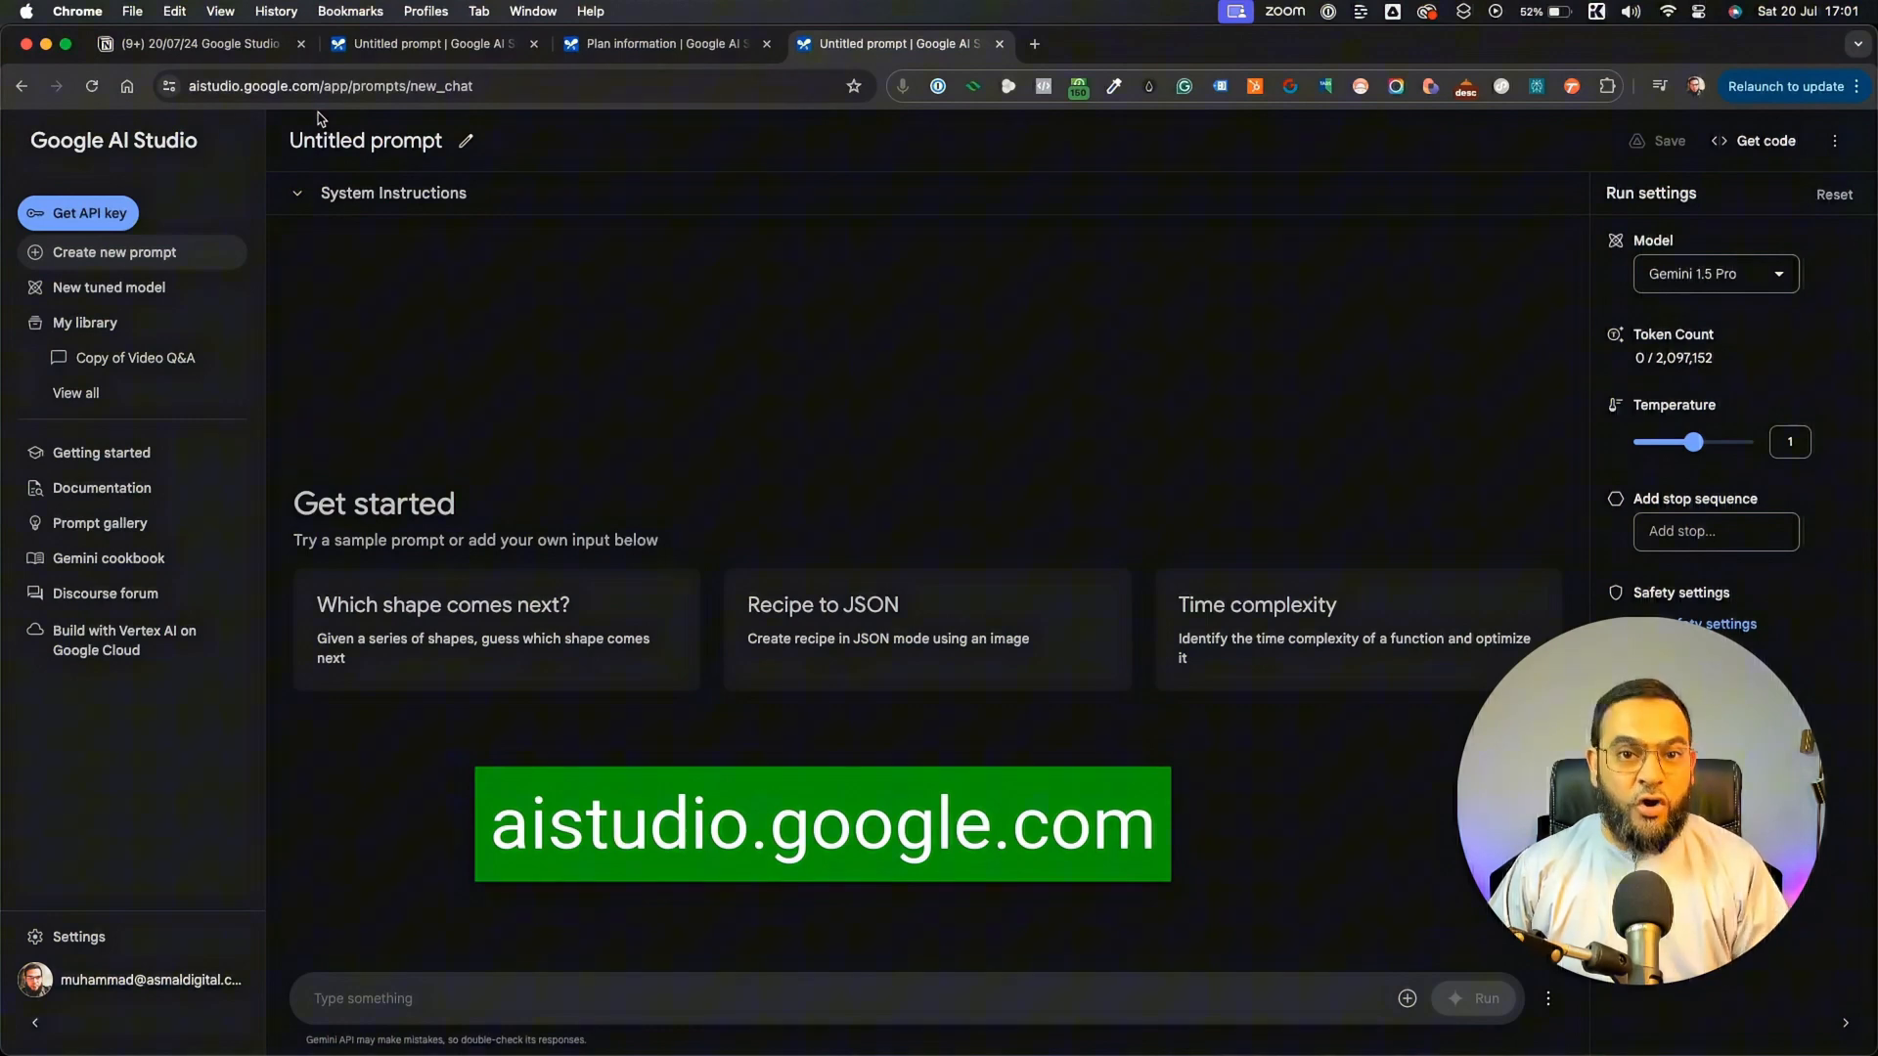
{"action": "mouse_move", "coordinate": [1406, 998]}
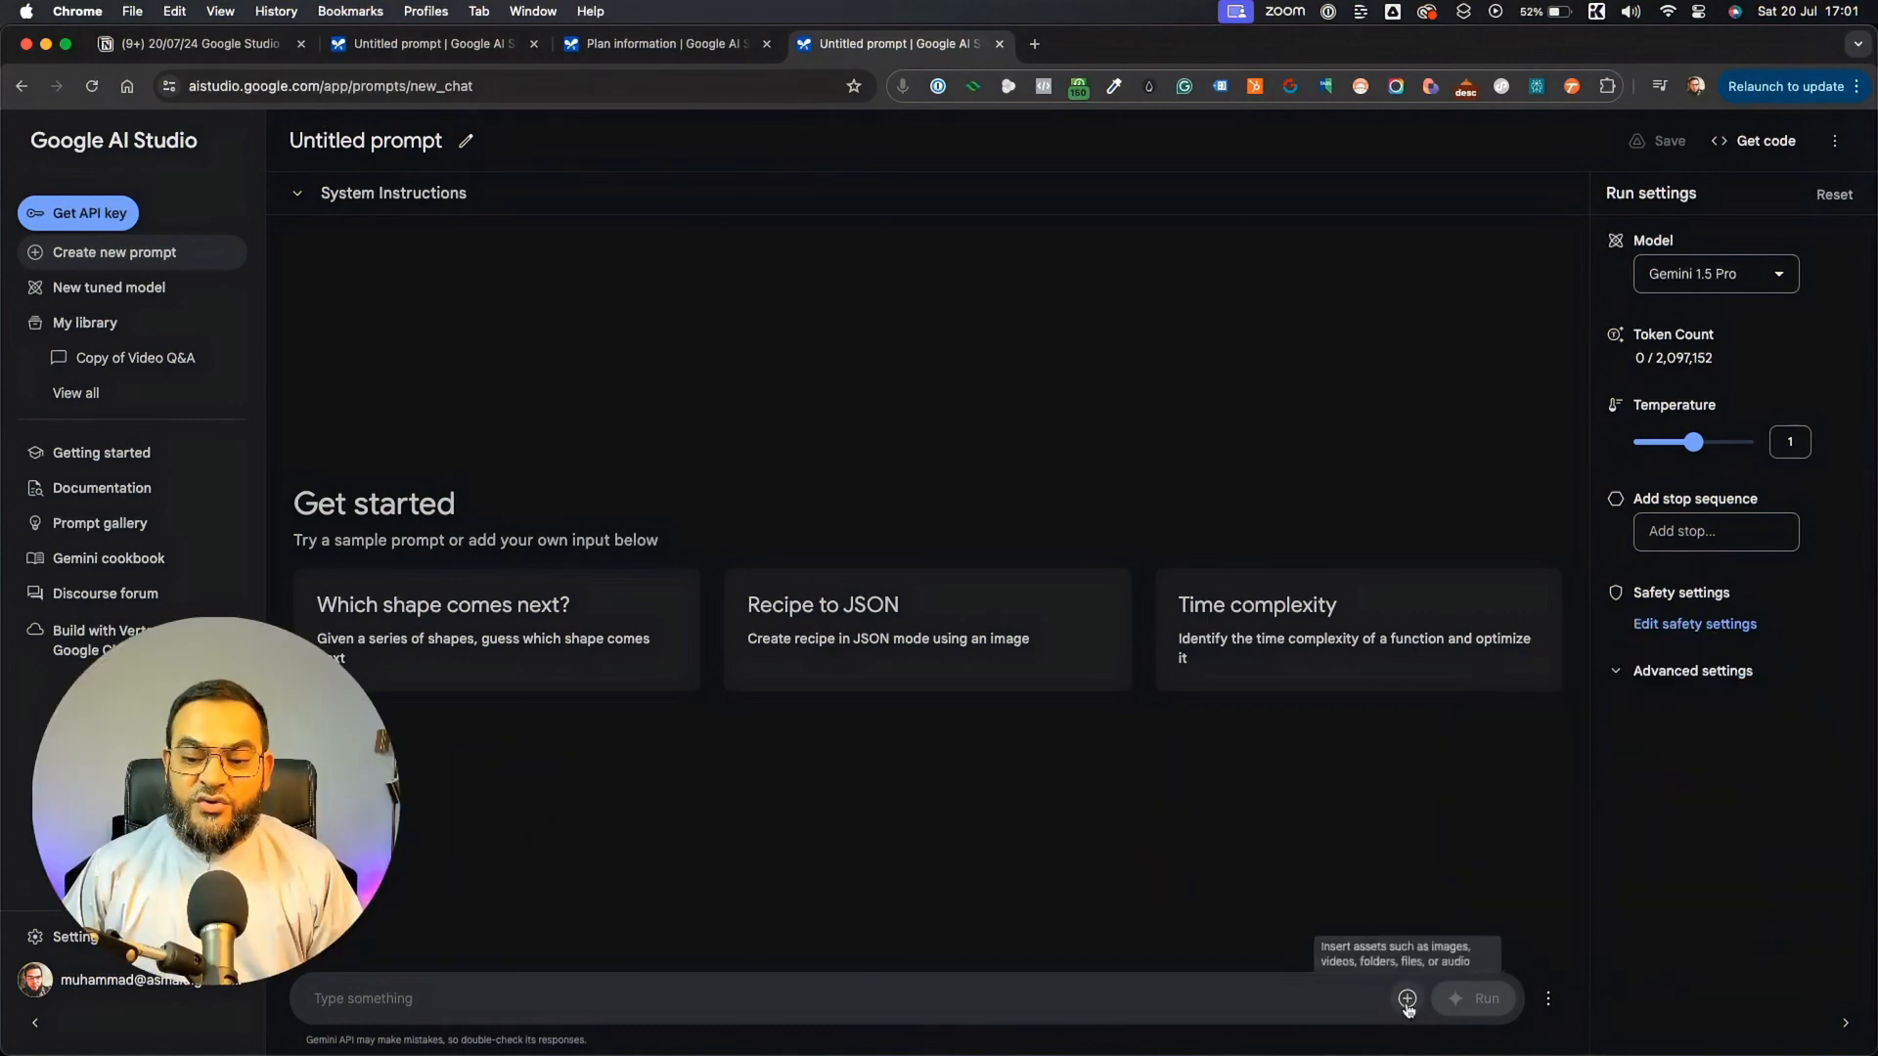
- Open the Sample Video gallery from the insert-assets (+) menu beside the prompt box
{"action": "left_click", "coordinate": [1407, 997]}
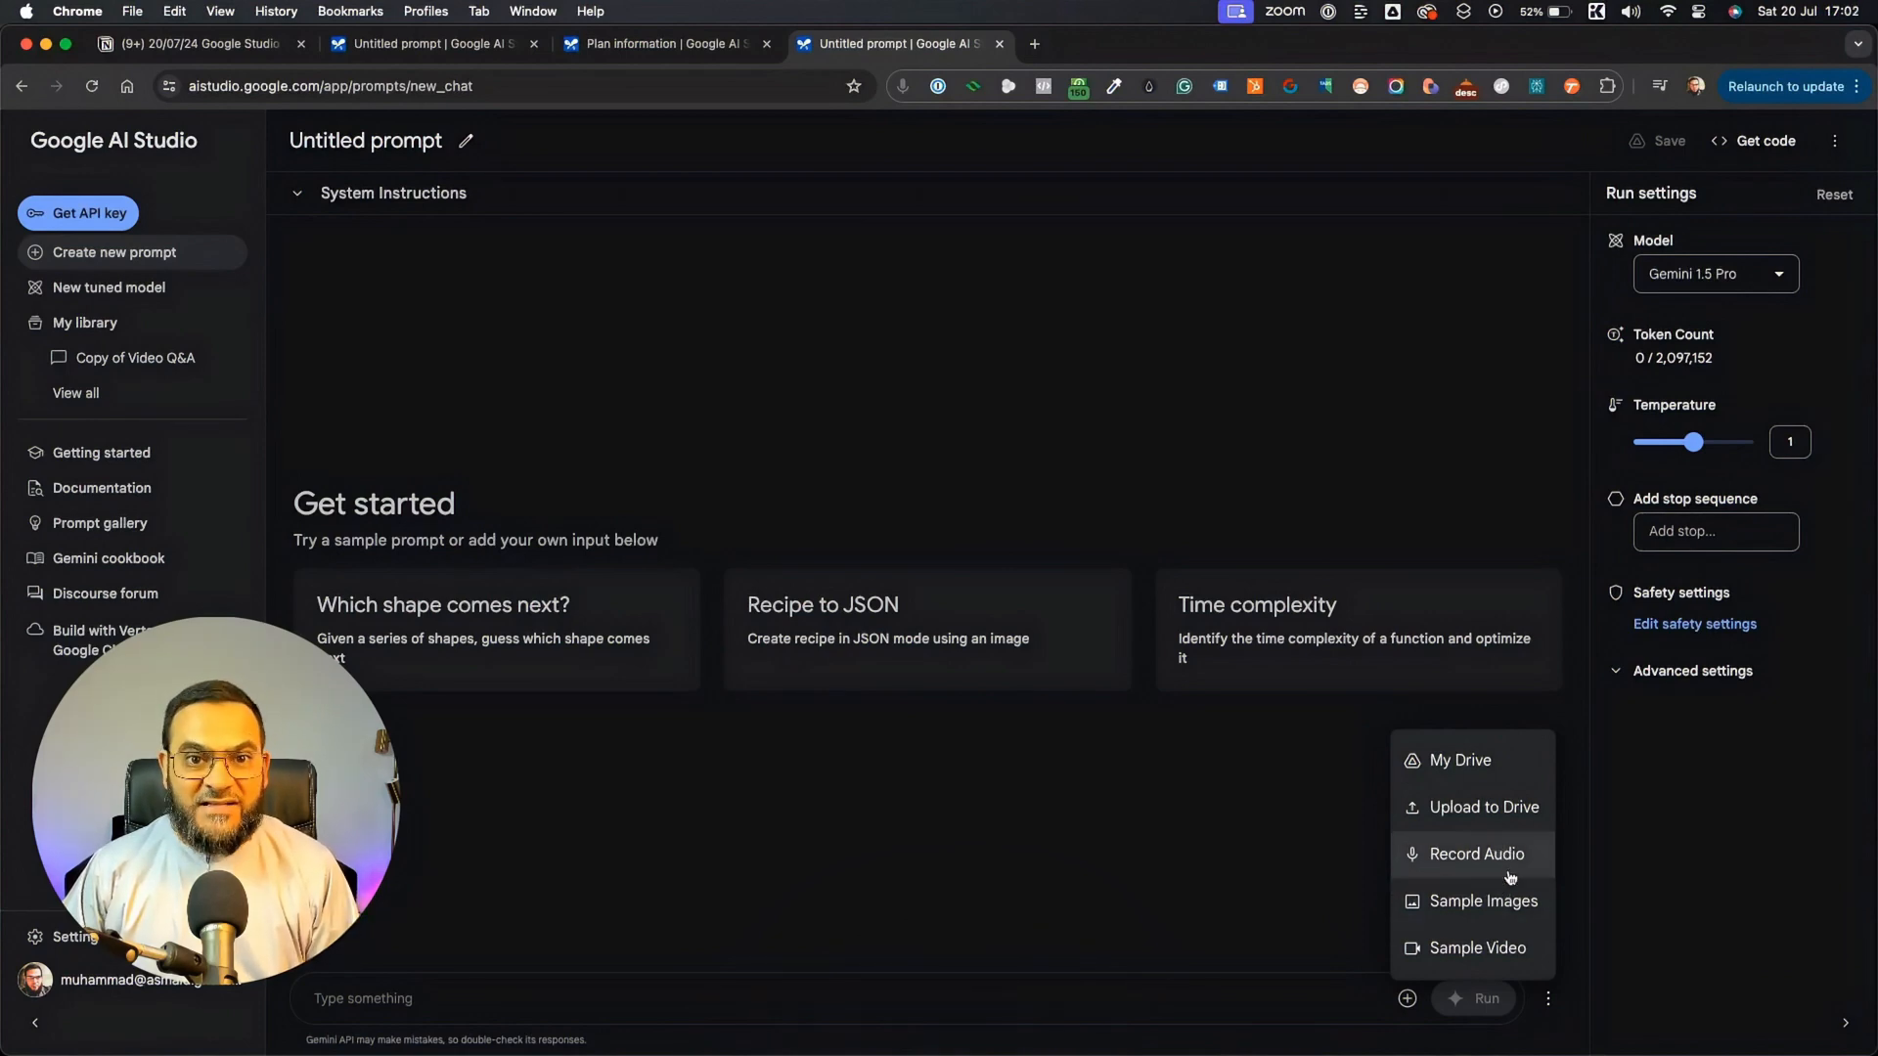
{"action": "left_click", "coordinate": [1476, 947]}
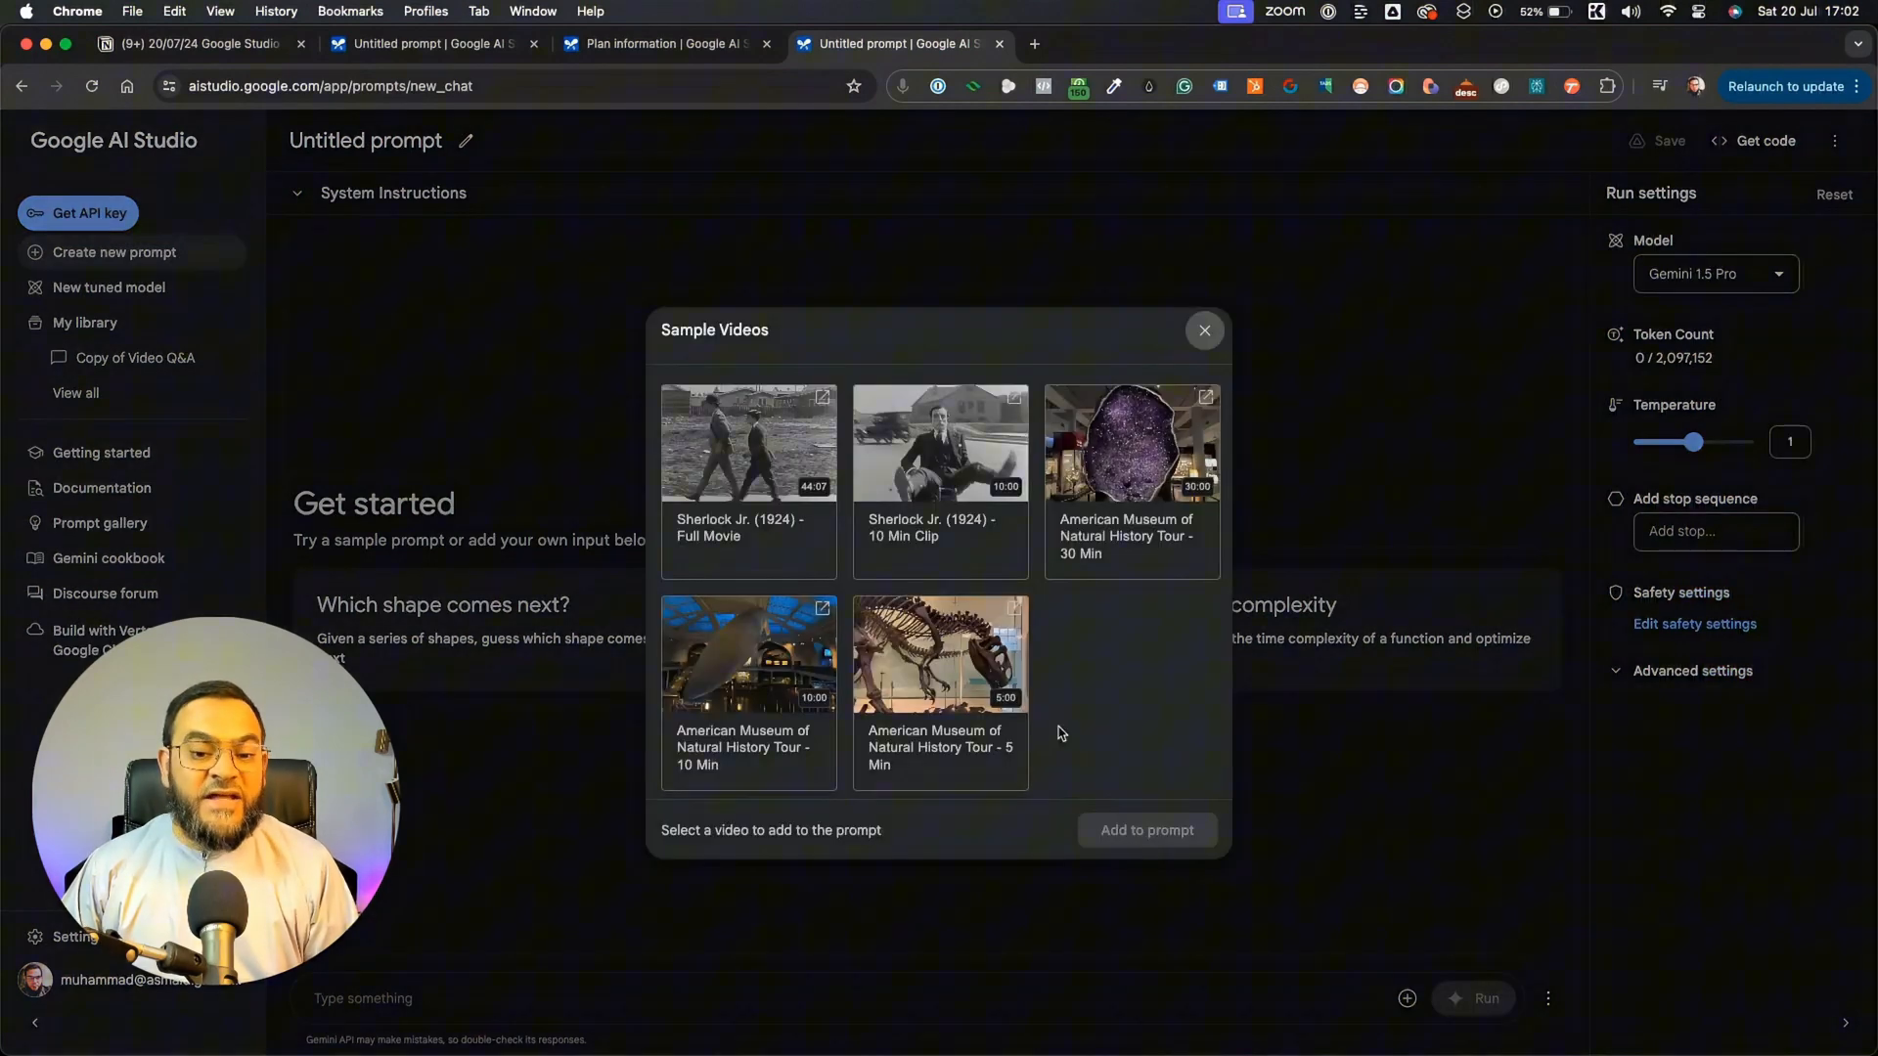
{"action": "mouse_move", "coordinate": [1083, 703]}
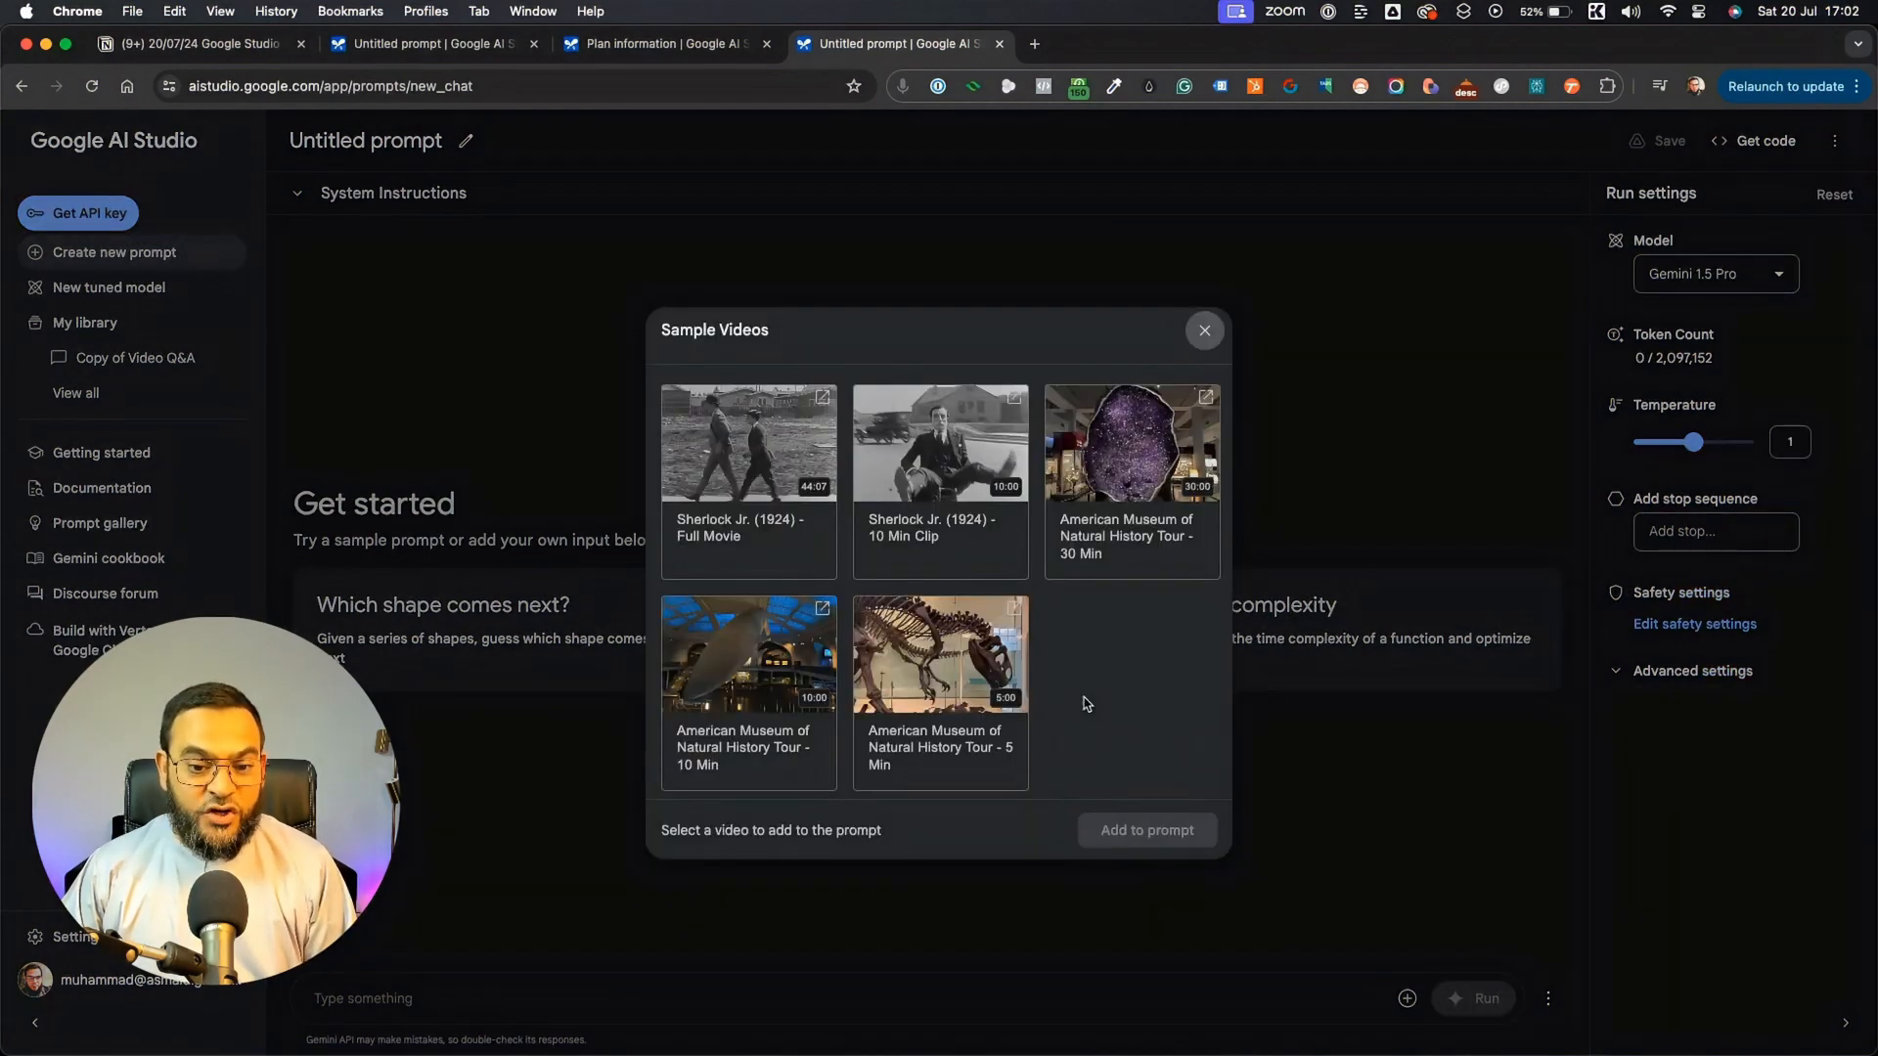
{"action": "mouse_move", "coordinate": [1077, 699]}
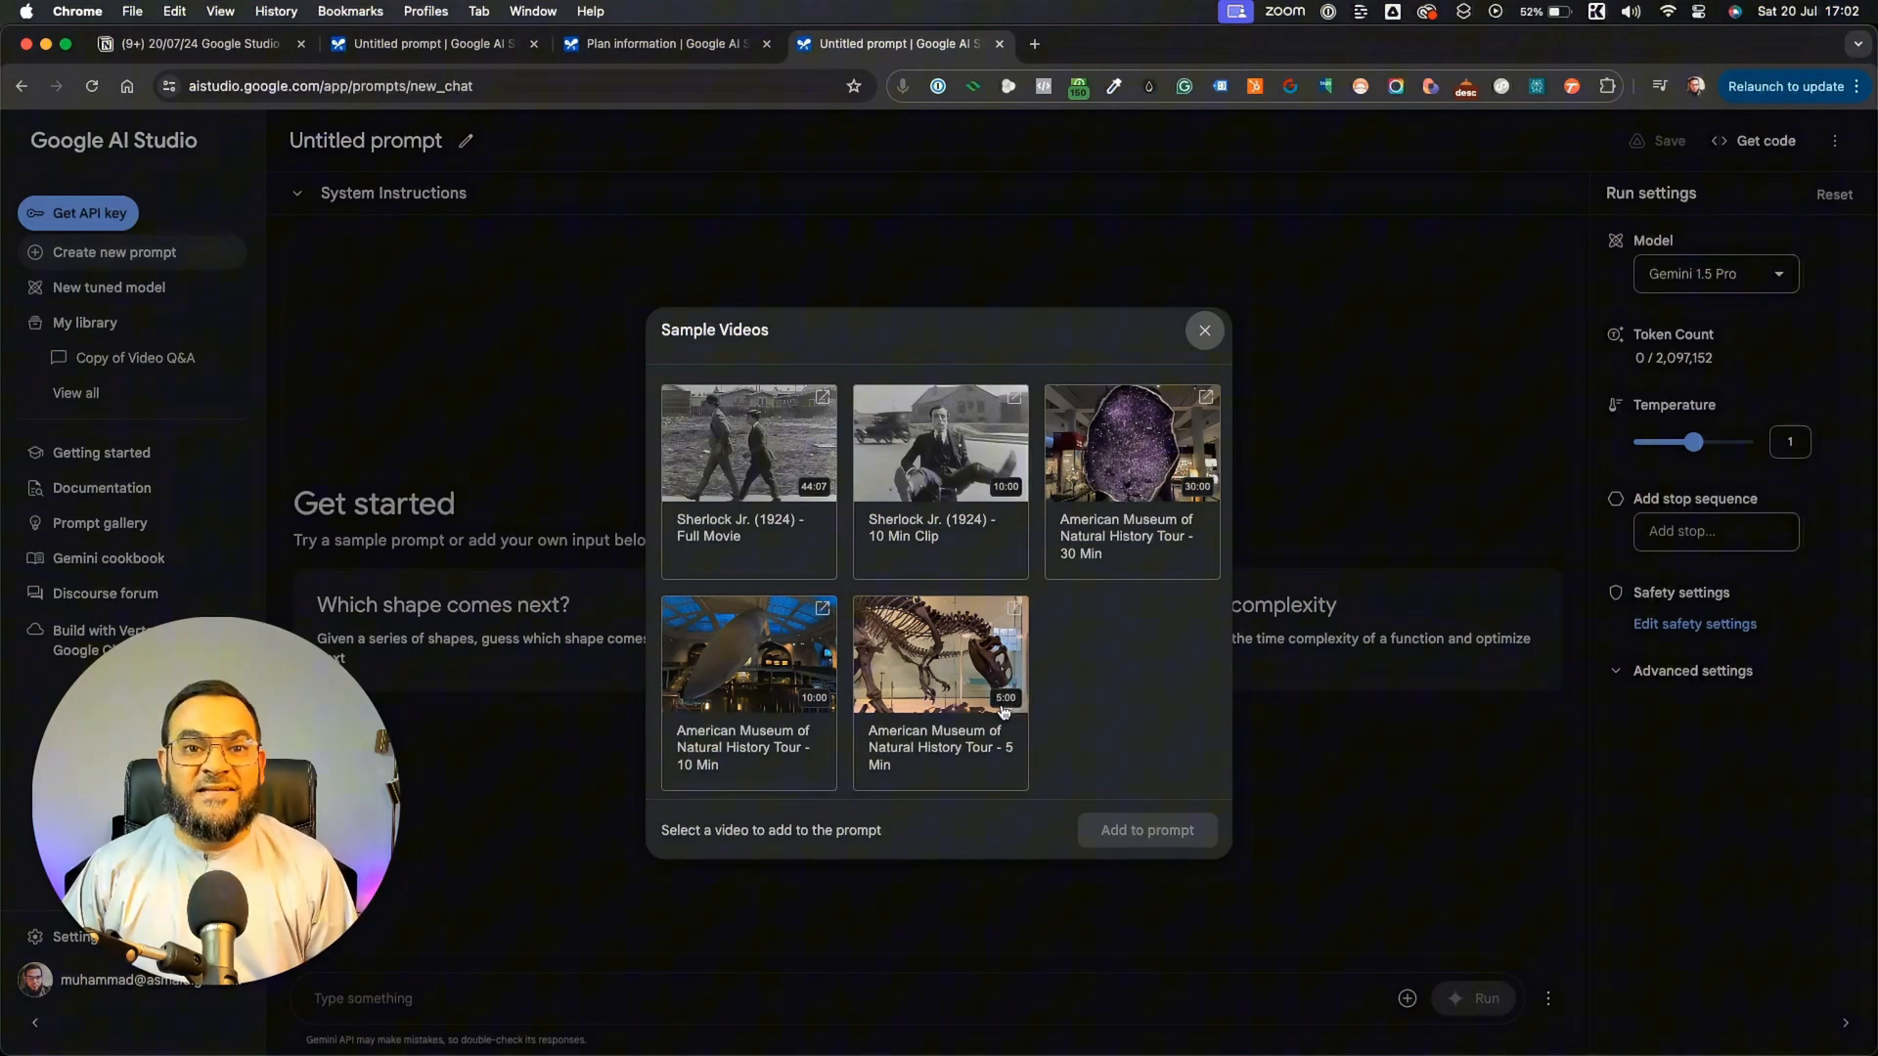
{"action": "mouse_move", "coordinate": [1045, 708]}
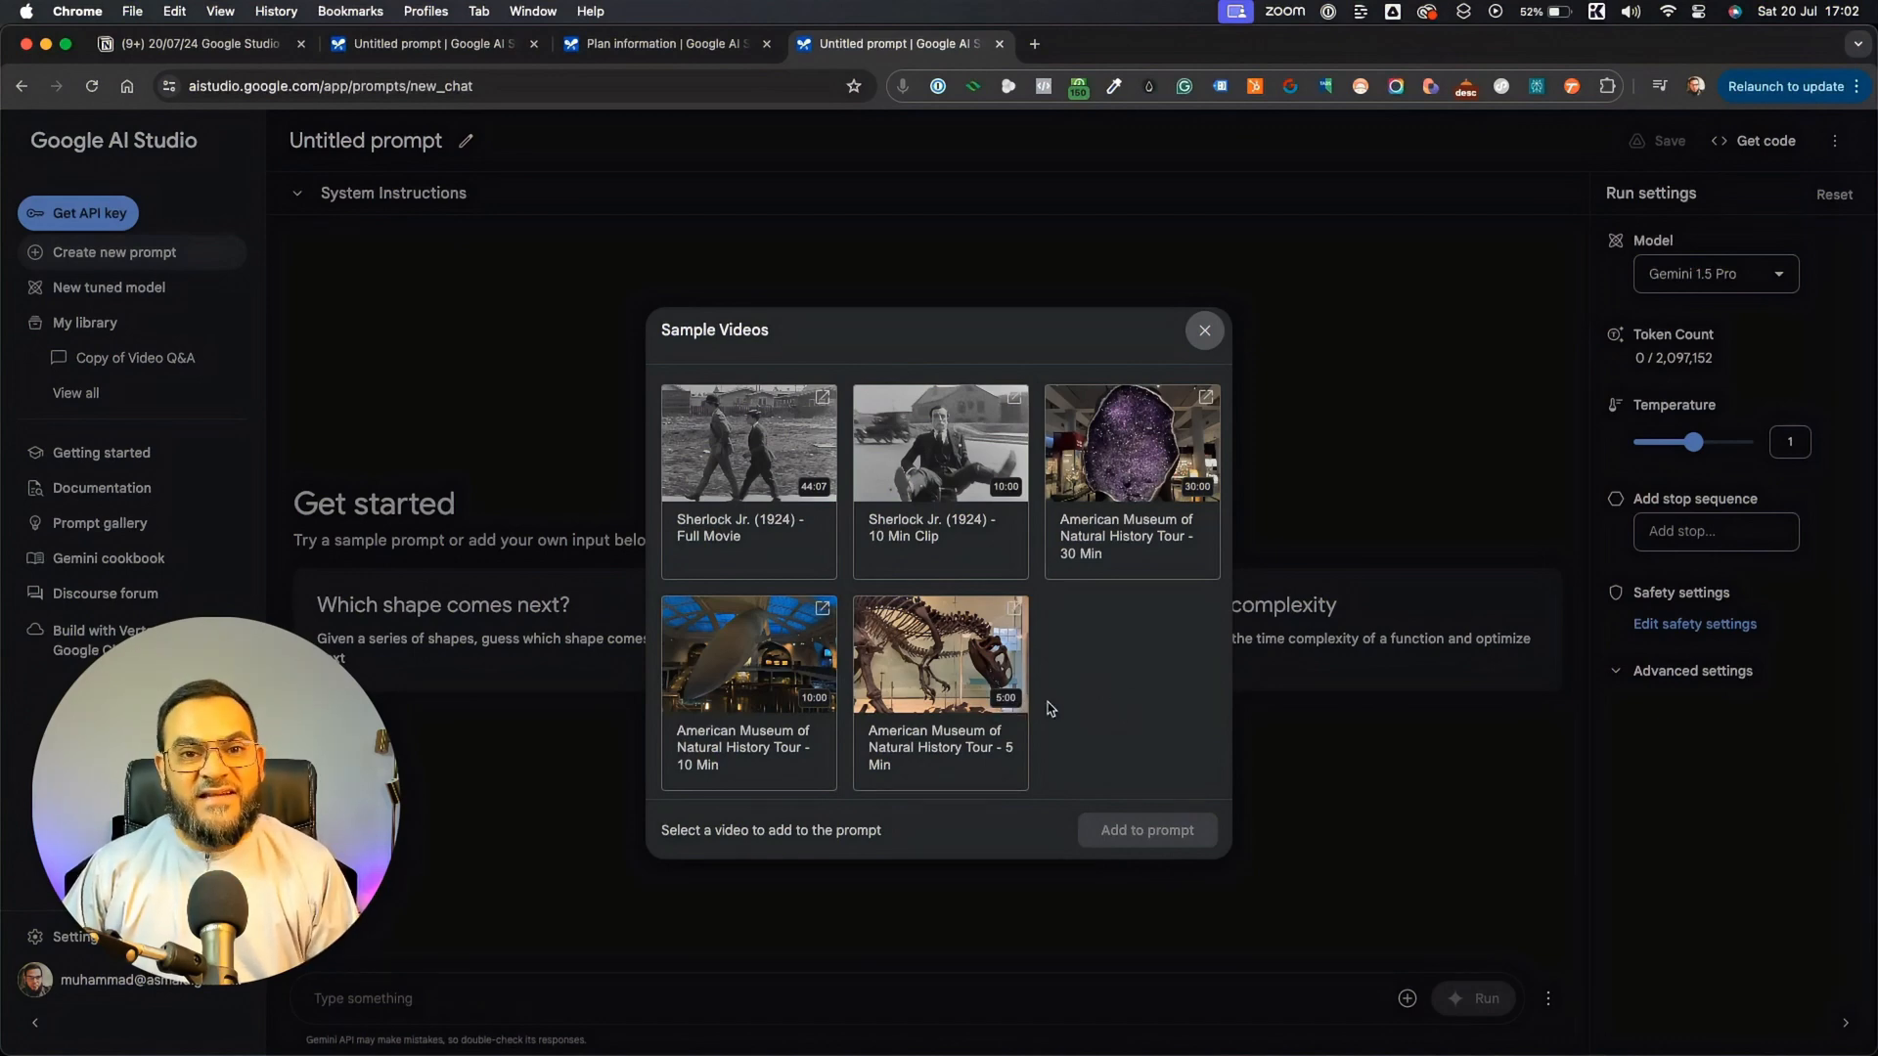
{"action": "mouse_move", "coordinate": [1053, 713]}
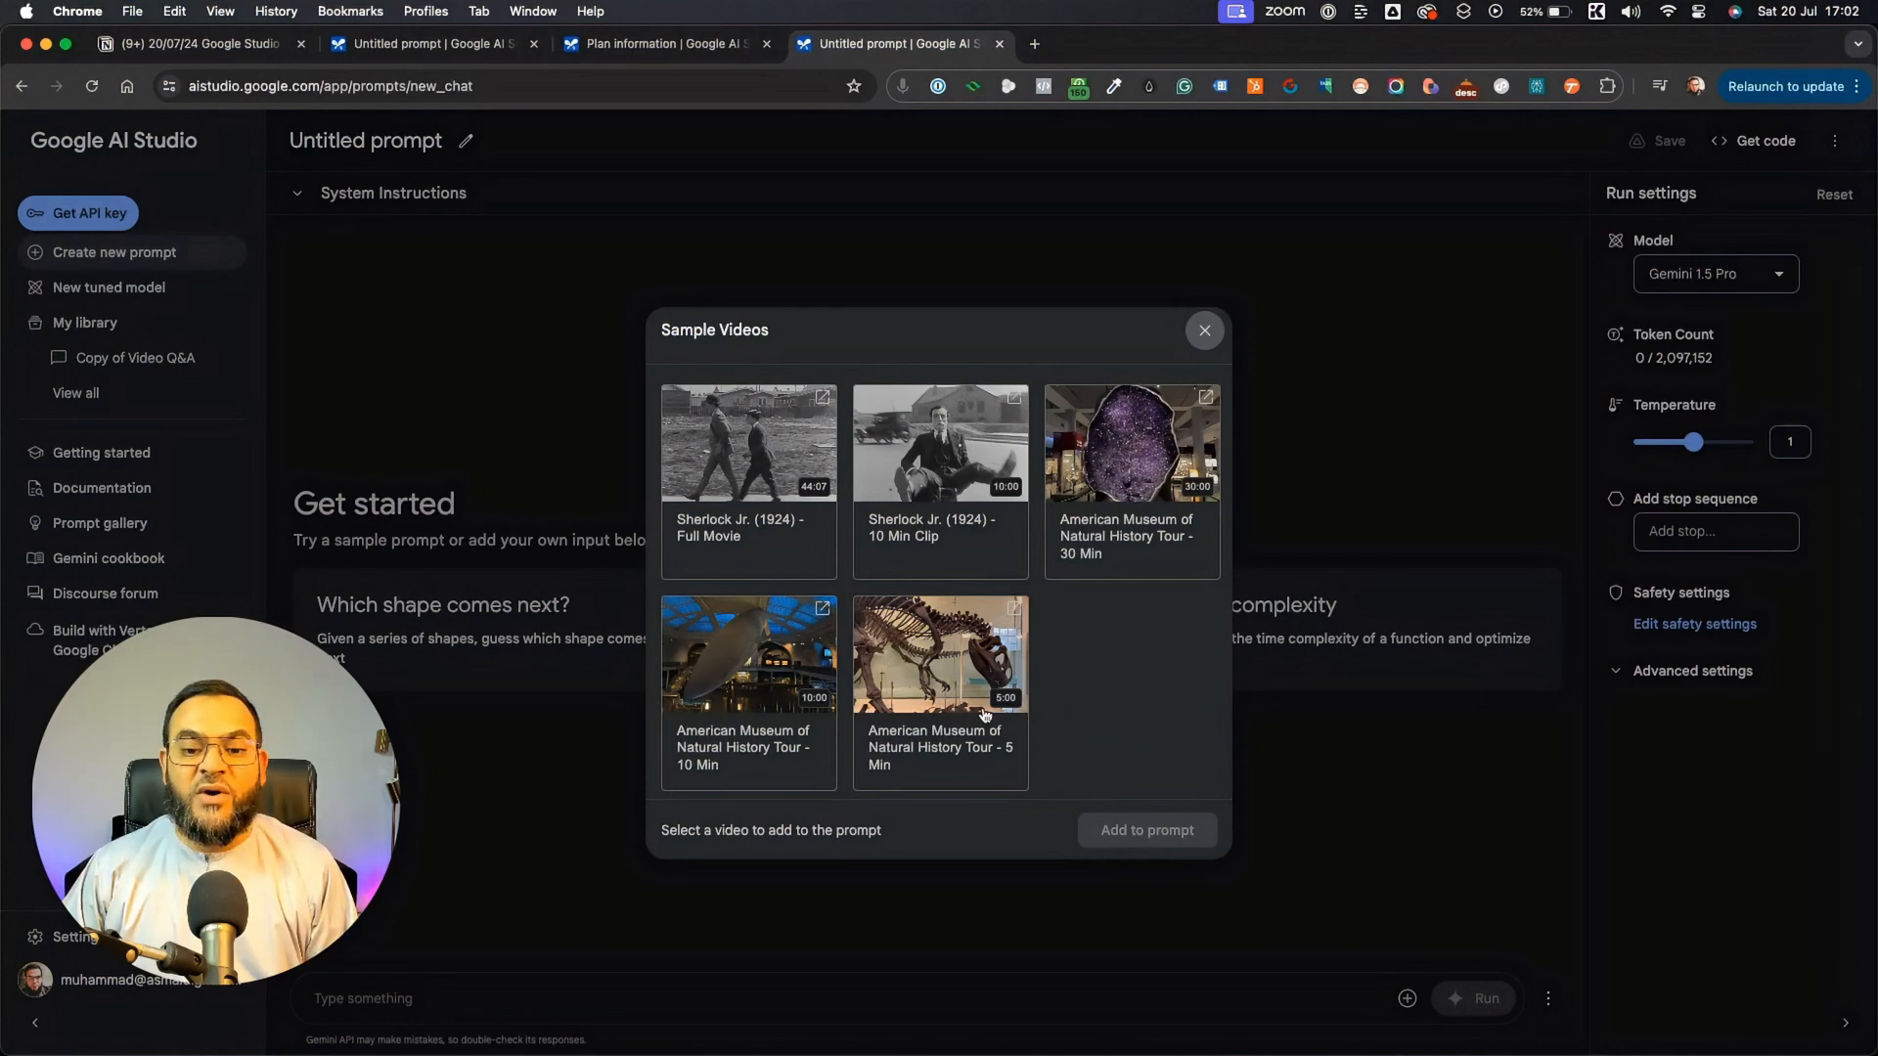
{"action": "mouse_move", "coordinate": [1087, 719]}
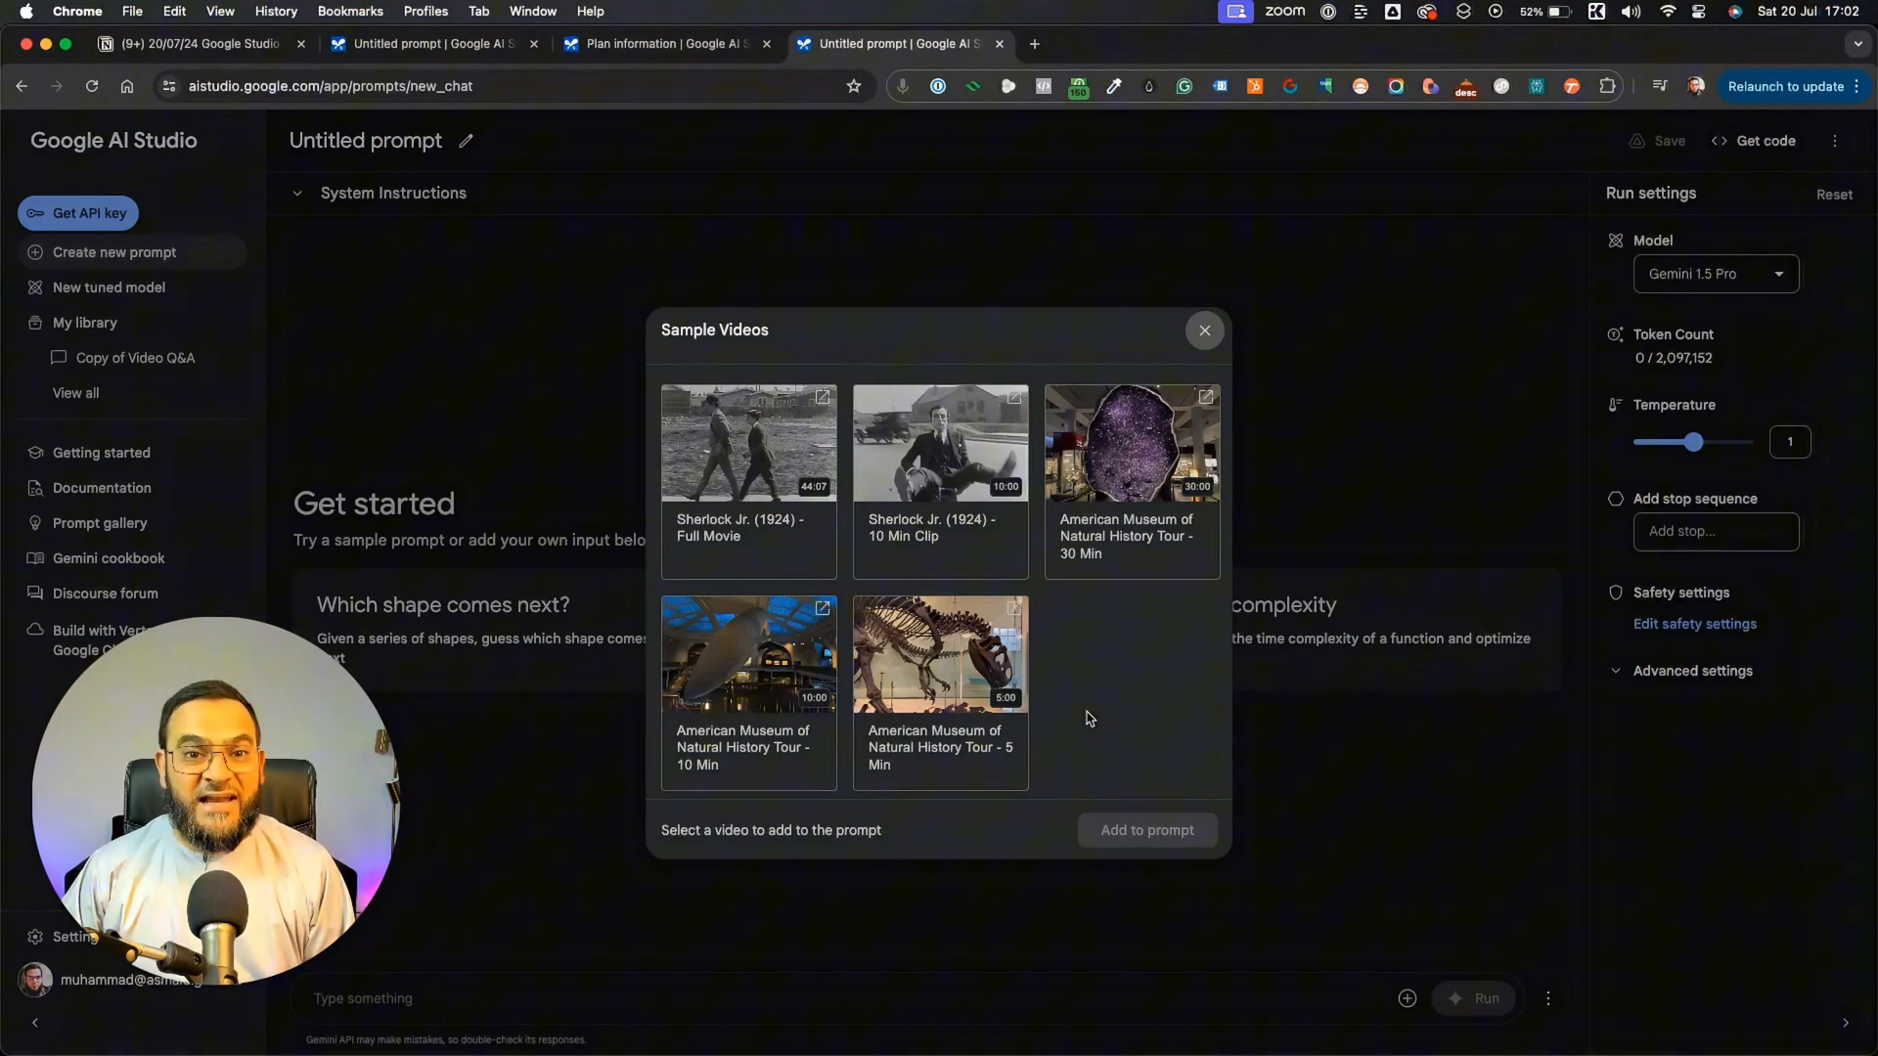
- Close the Sample Videos dialog without attaching a clip
{"action": "left_click", "coordinate": [1204, 329]}
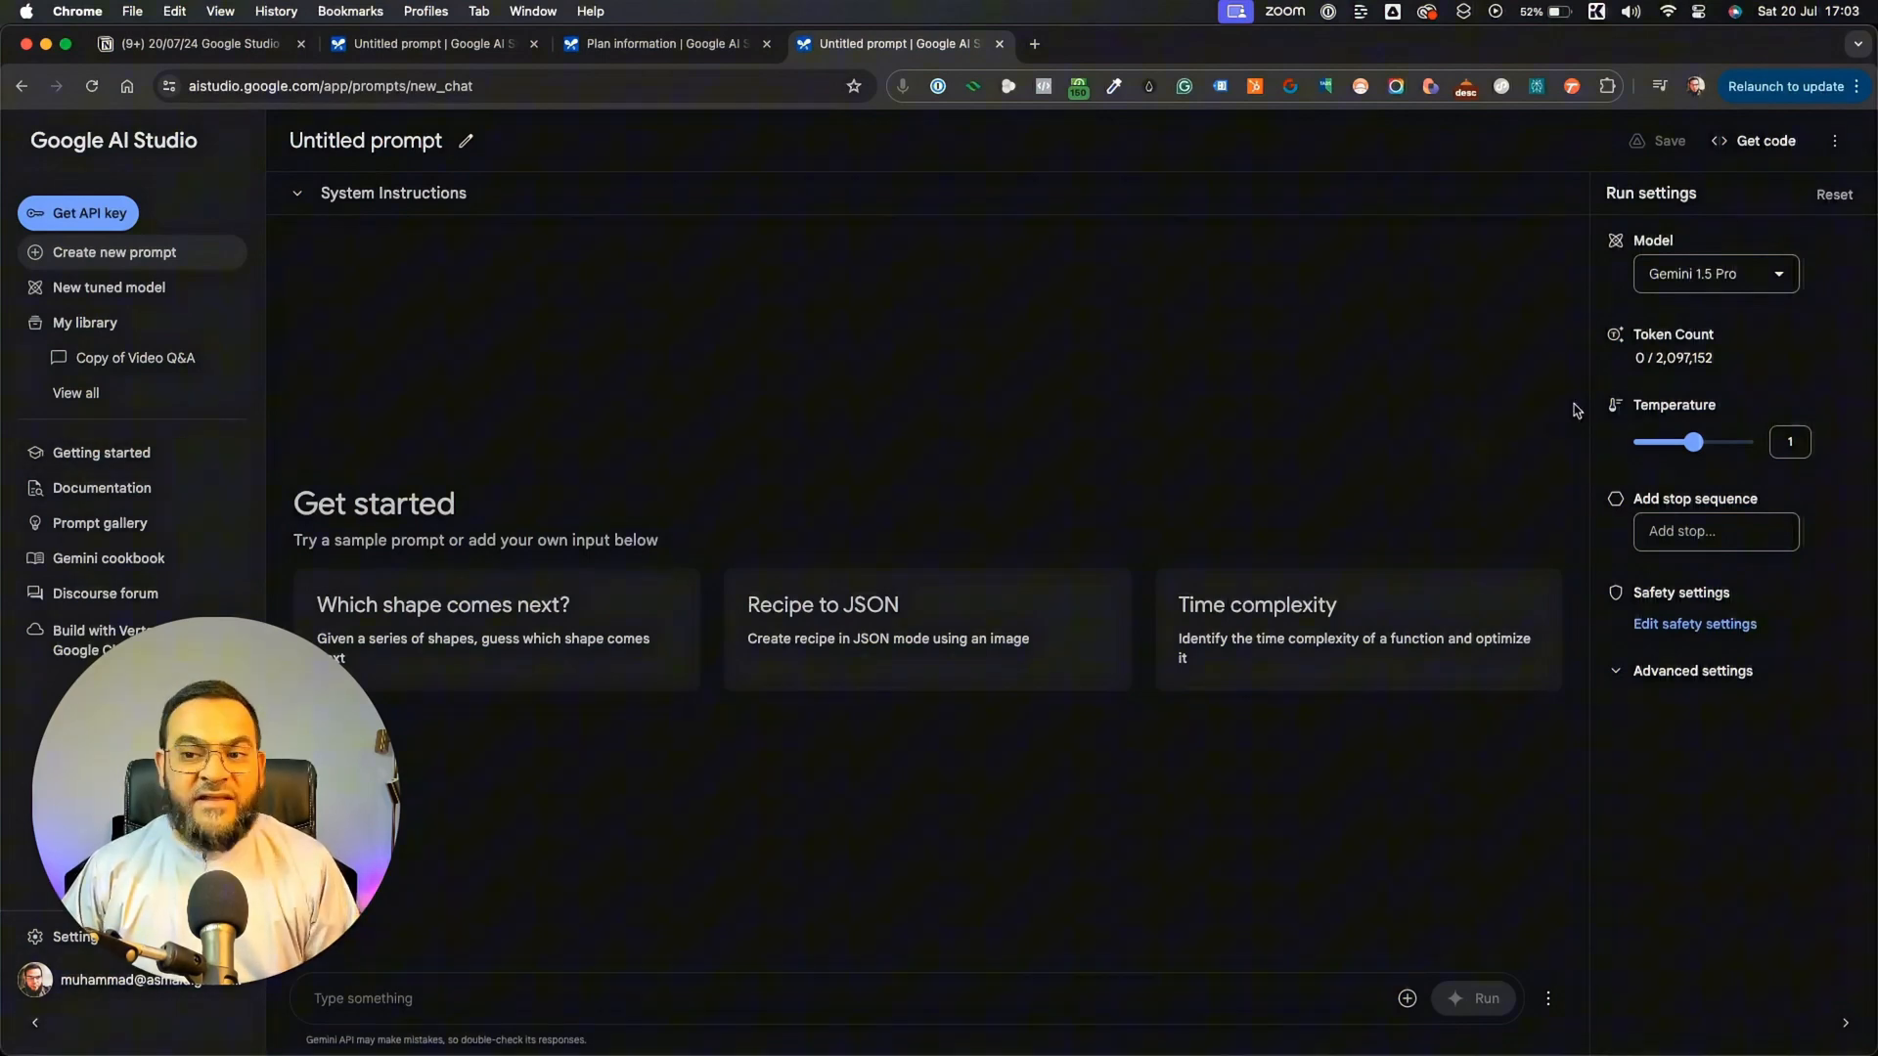
{"action": "mouse_move", "coordinate": [1706, 282]}
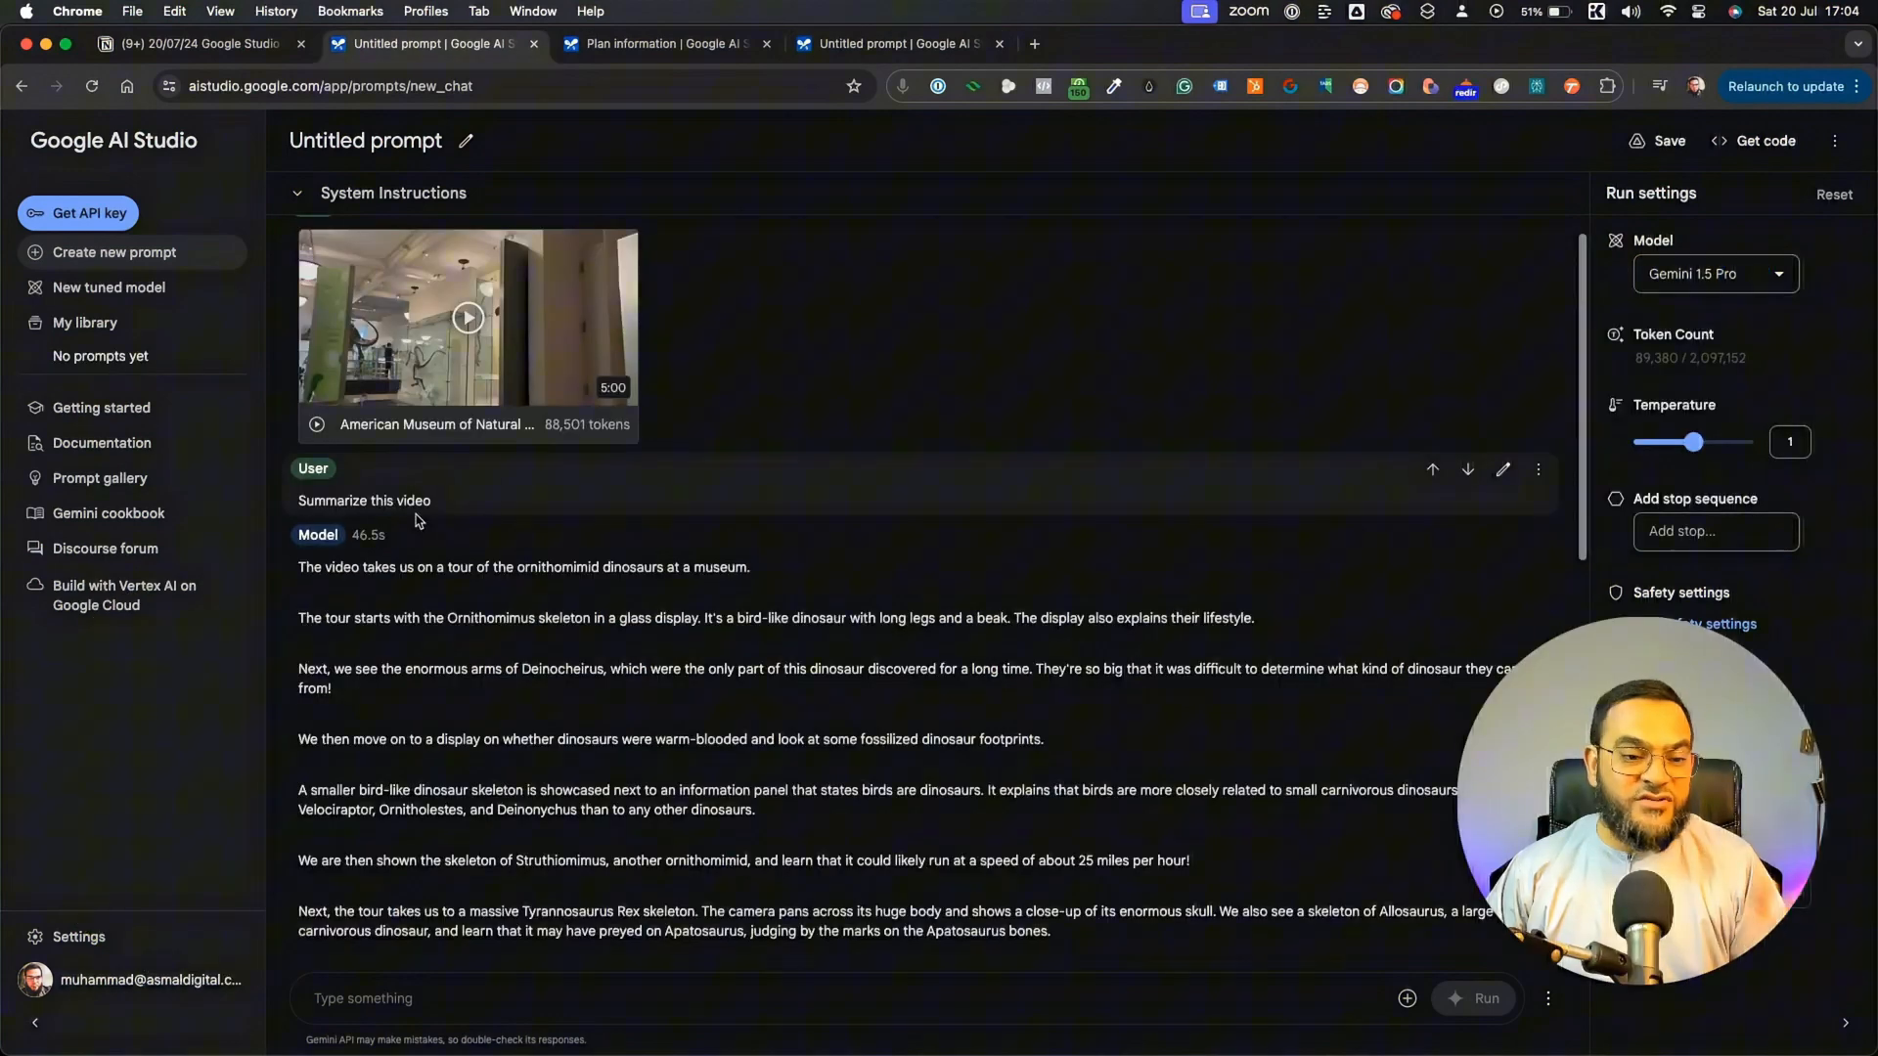
{"action": "mouse_move", "coordinate": [409, 518]}
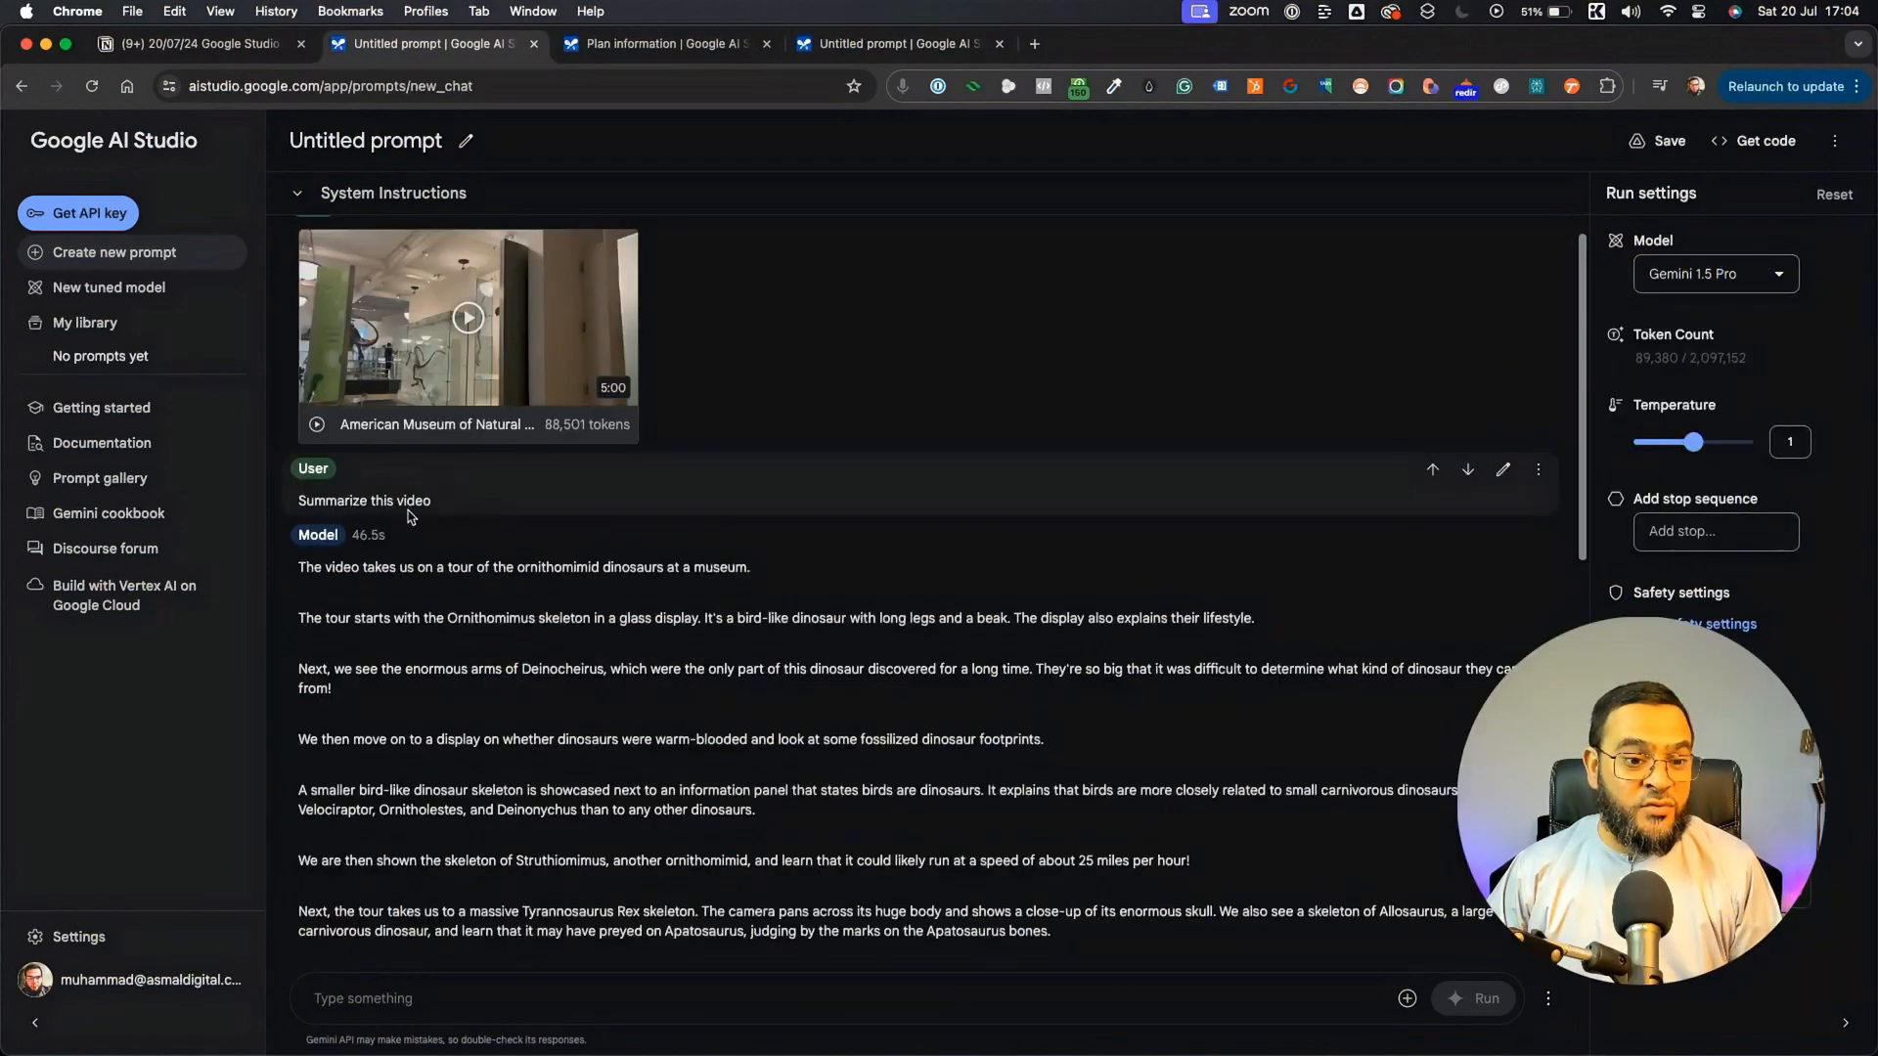
{"action": "mouse_move", "coordinate": [463, 533]}
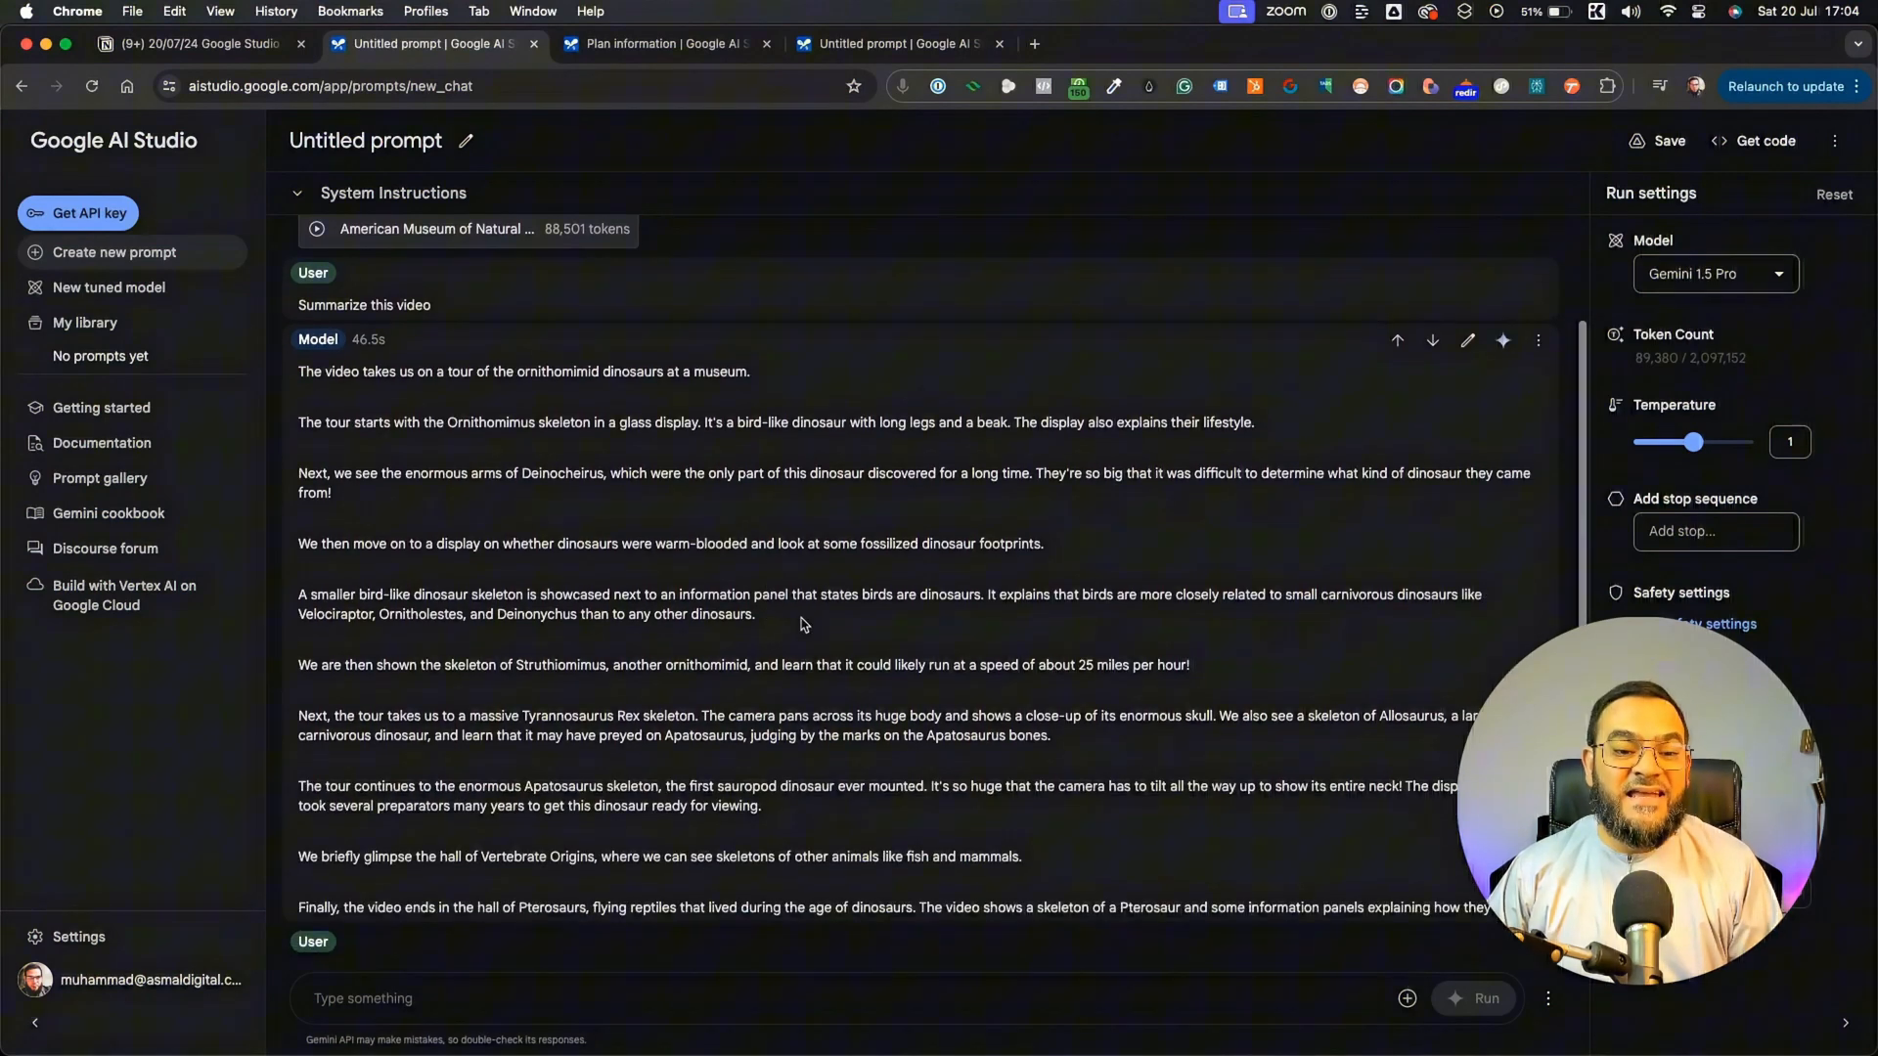
{"action": "scroll", "scroll_direction": "down", "scroll_amount": 3}
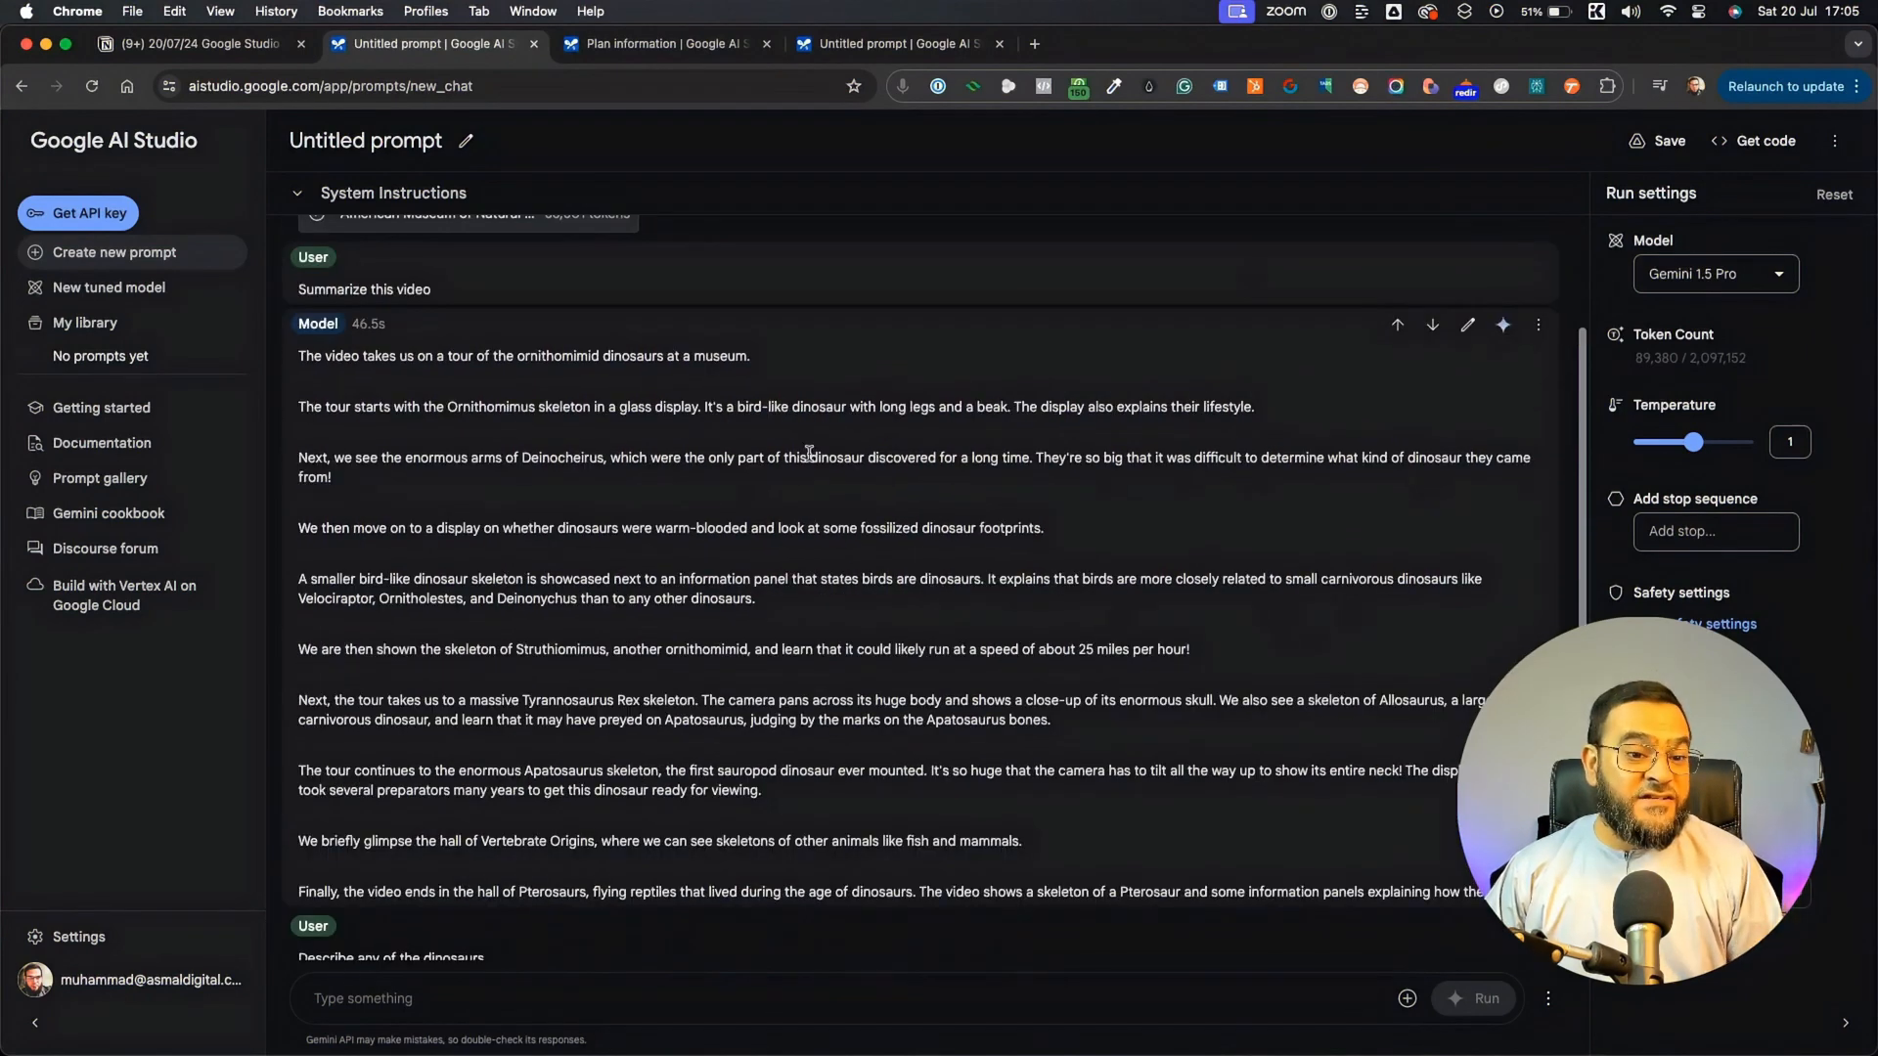
{"action": "mouse_move", "coordinate": [683, 374]}
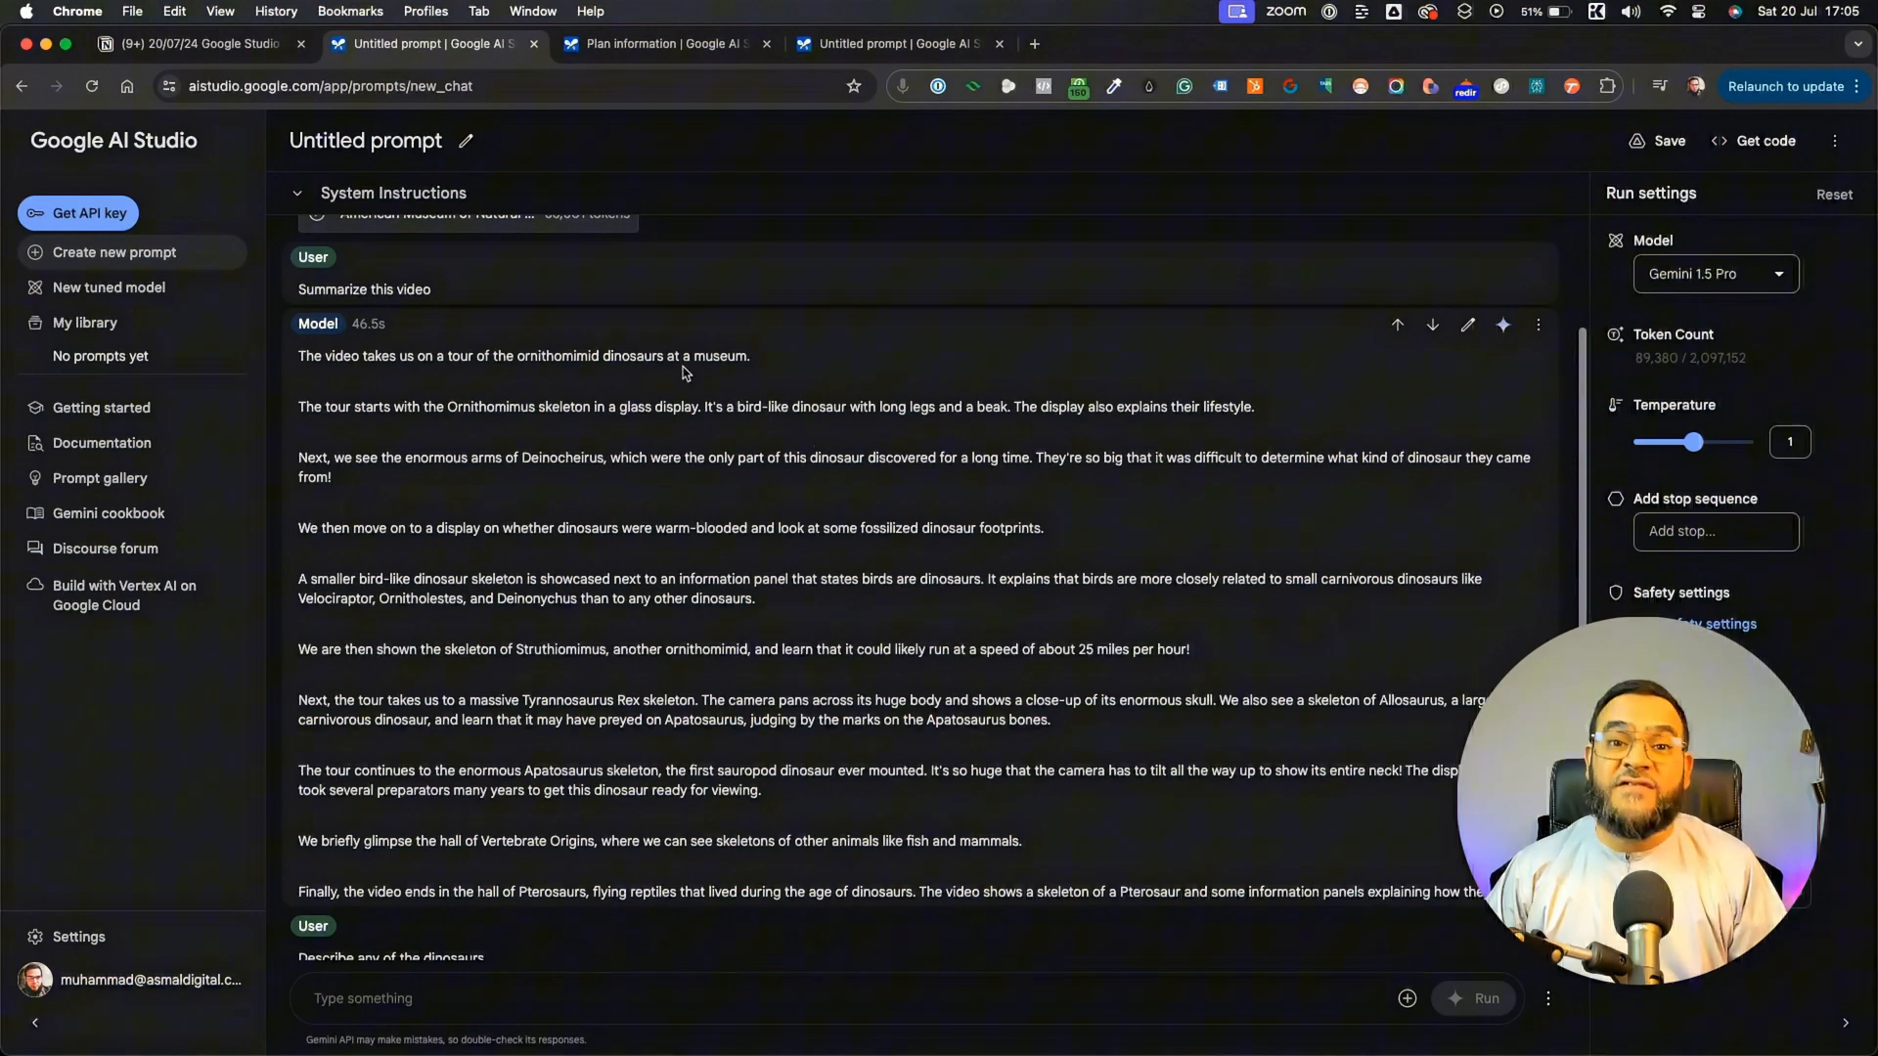
{"action": "mouse_move", "coordinate": [907, 583]}
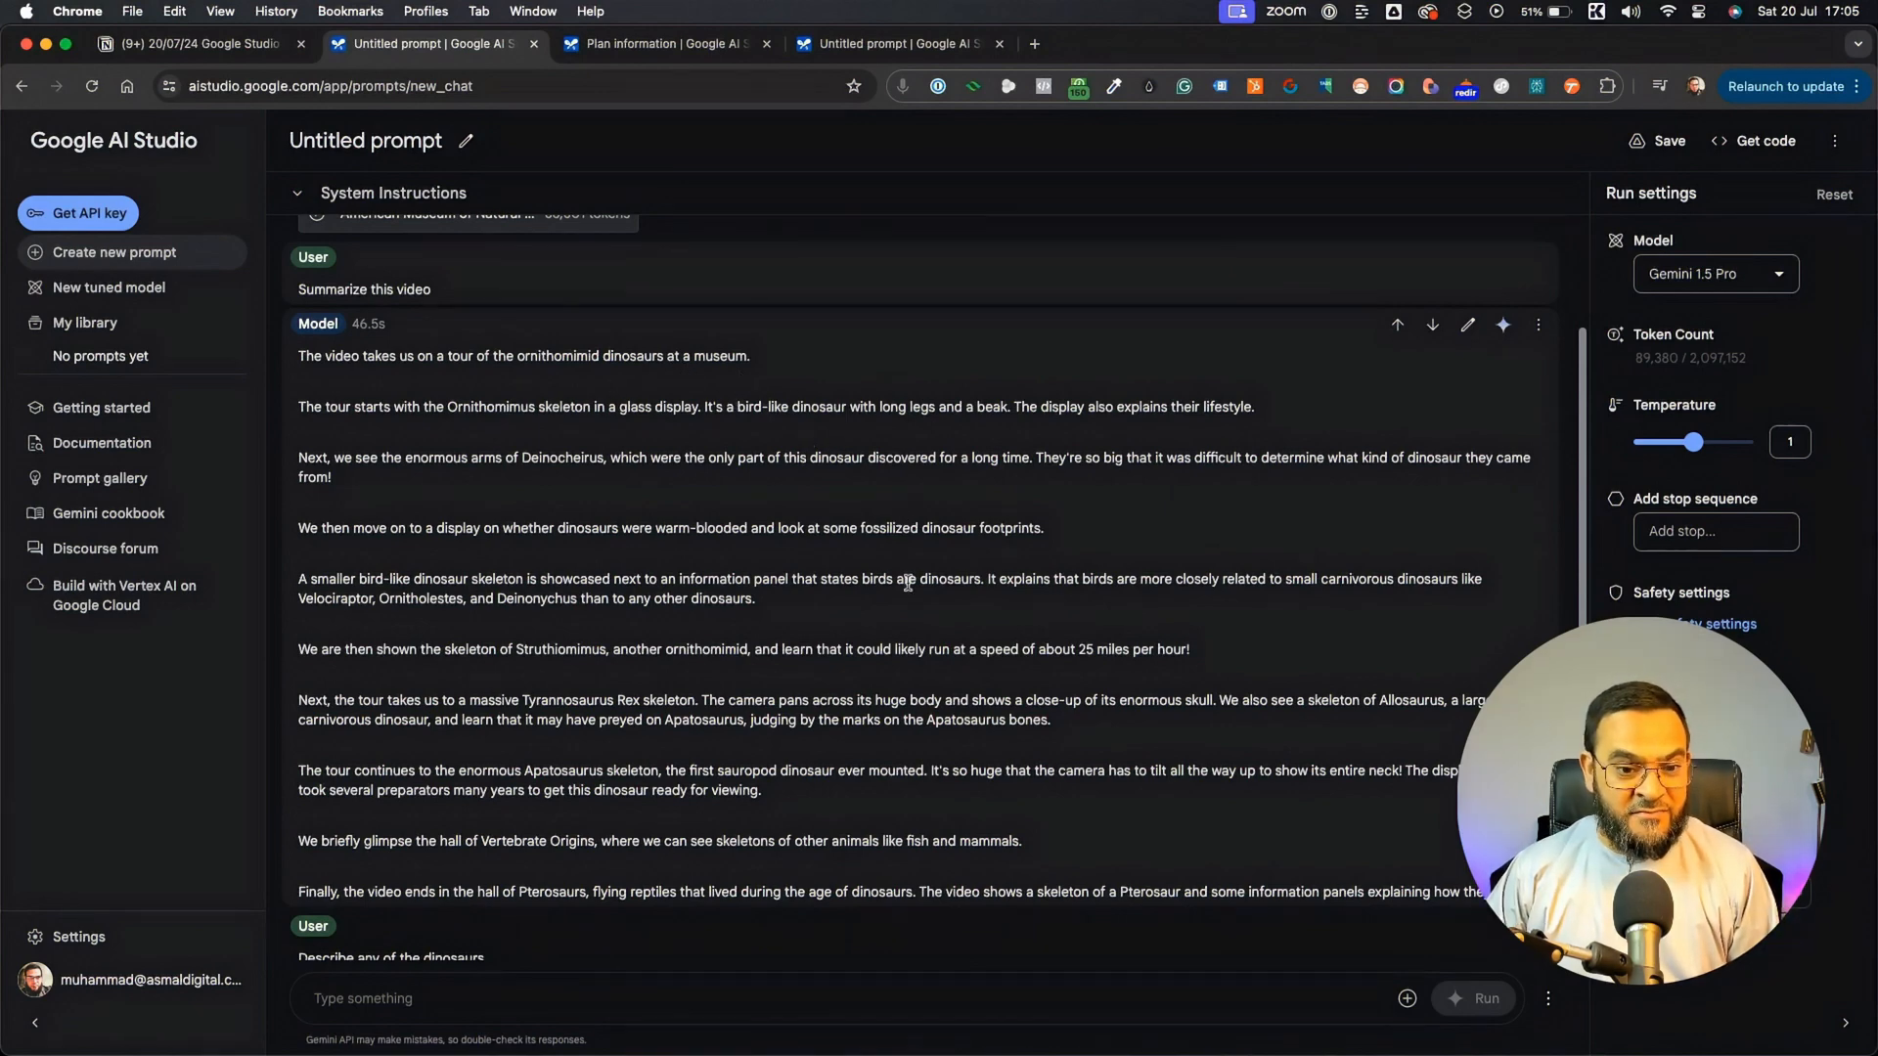
{"action": "scroll", "scroll_direction": "down", "scroll_amount": 3}
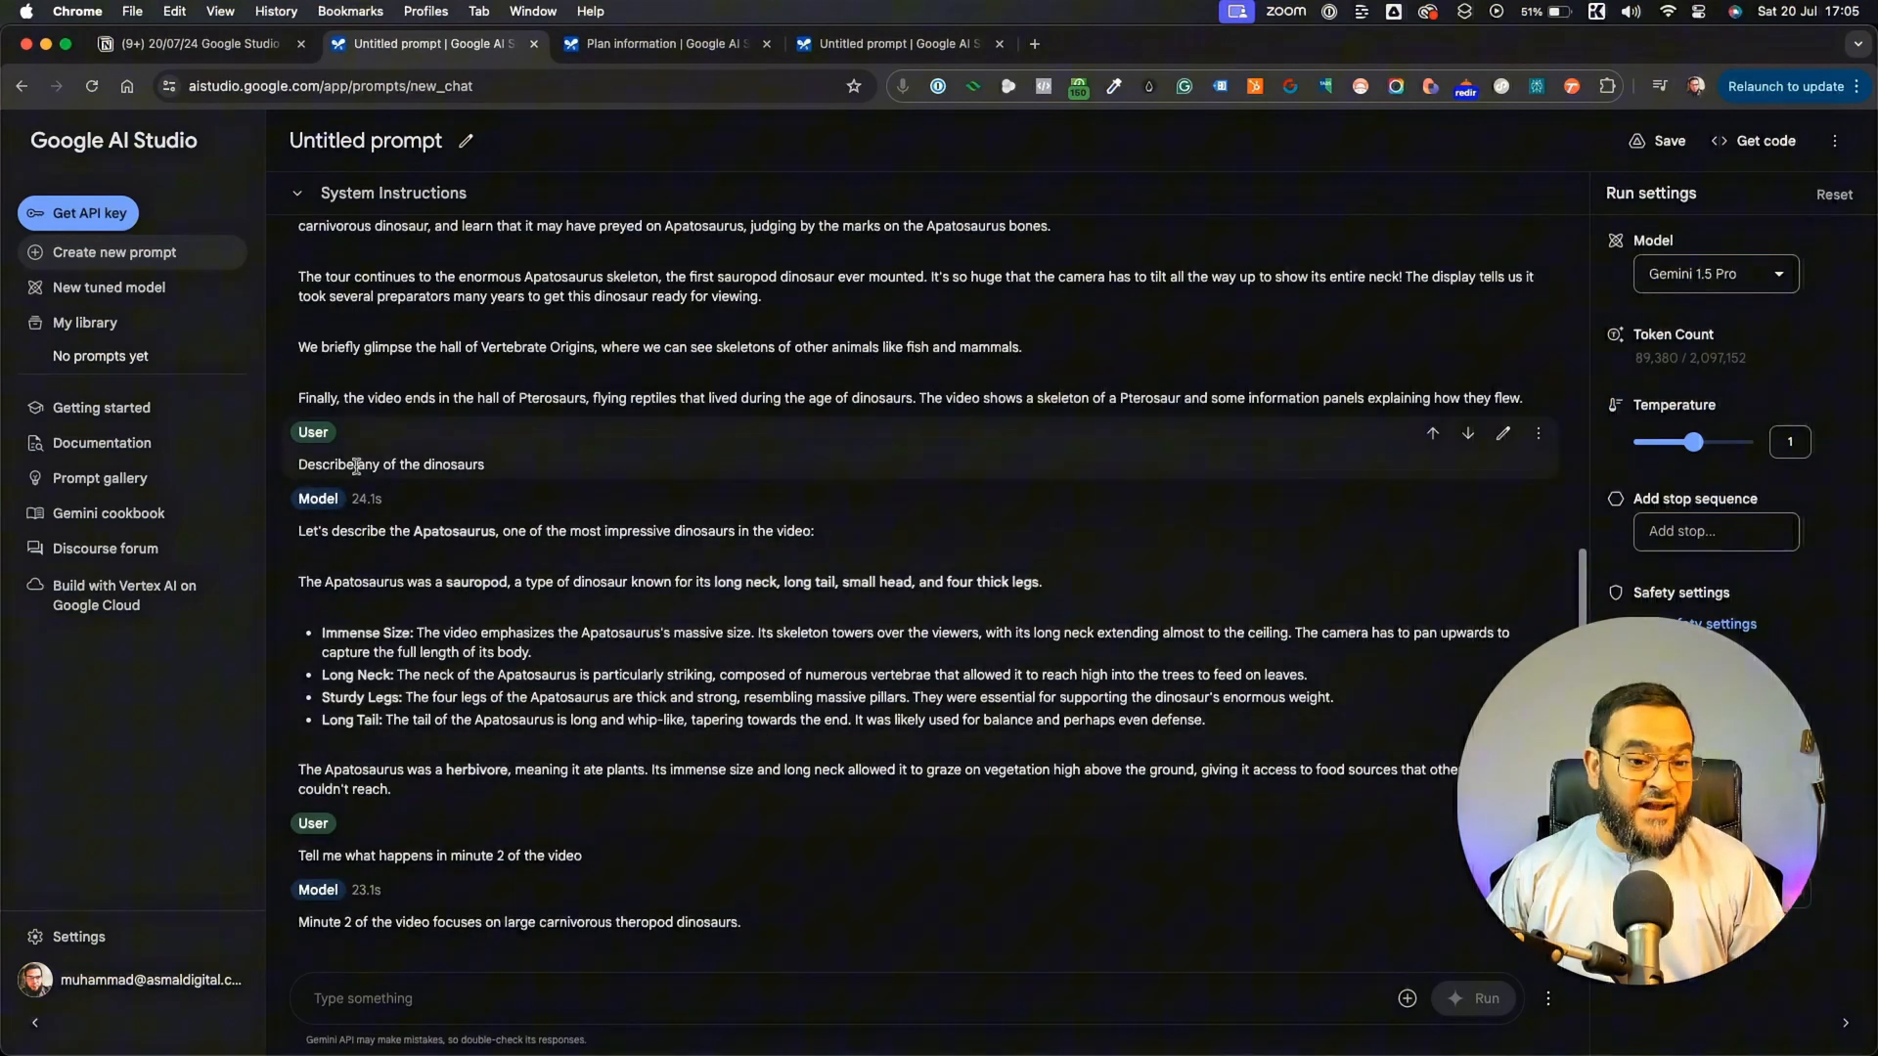
{"action": "mouse_move", "coordinate": [532, 485]}
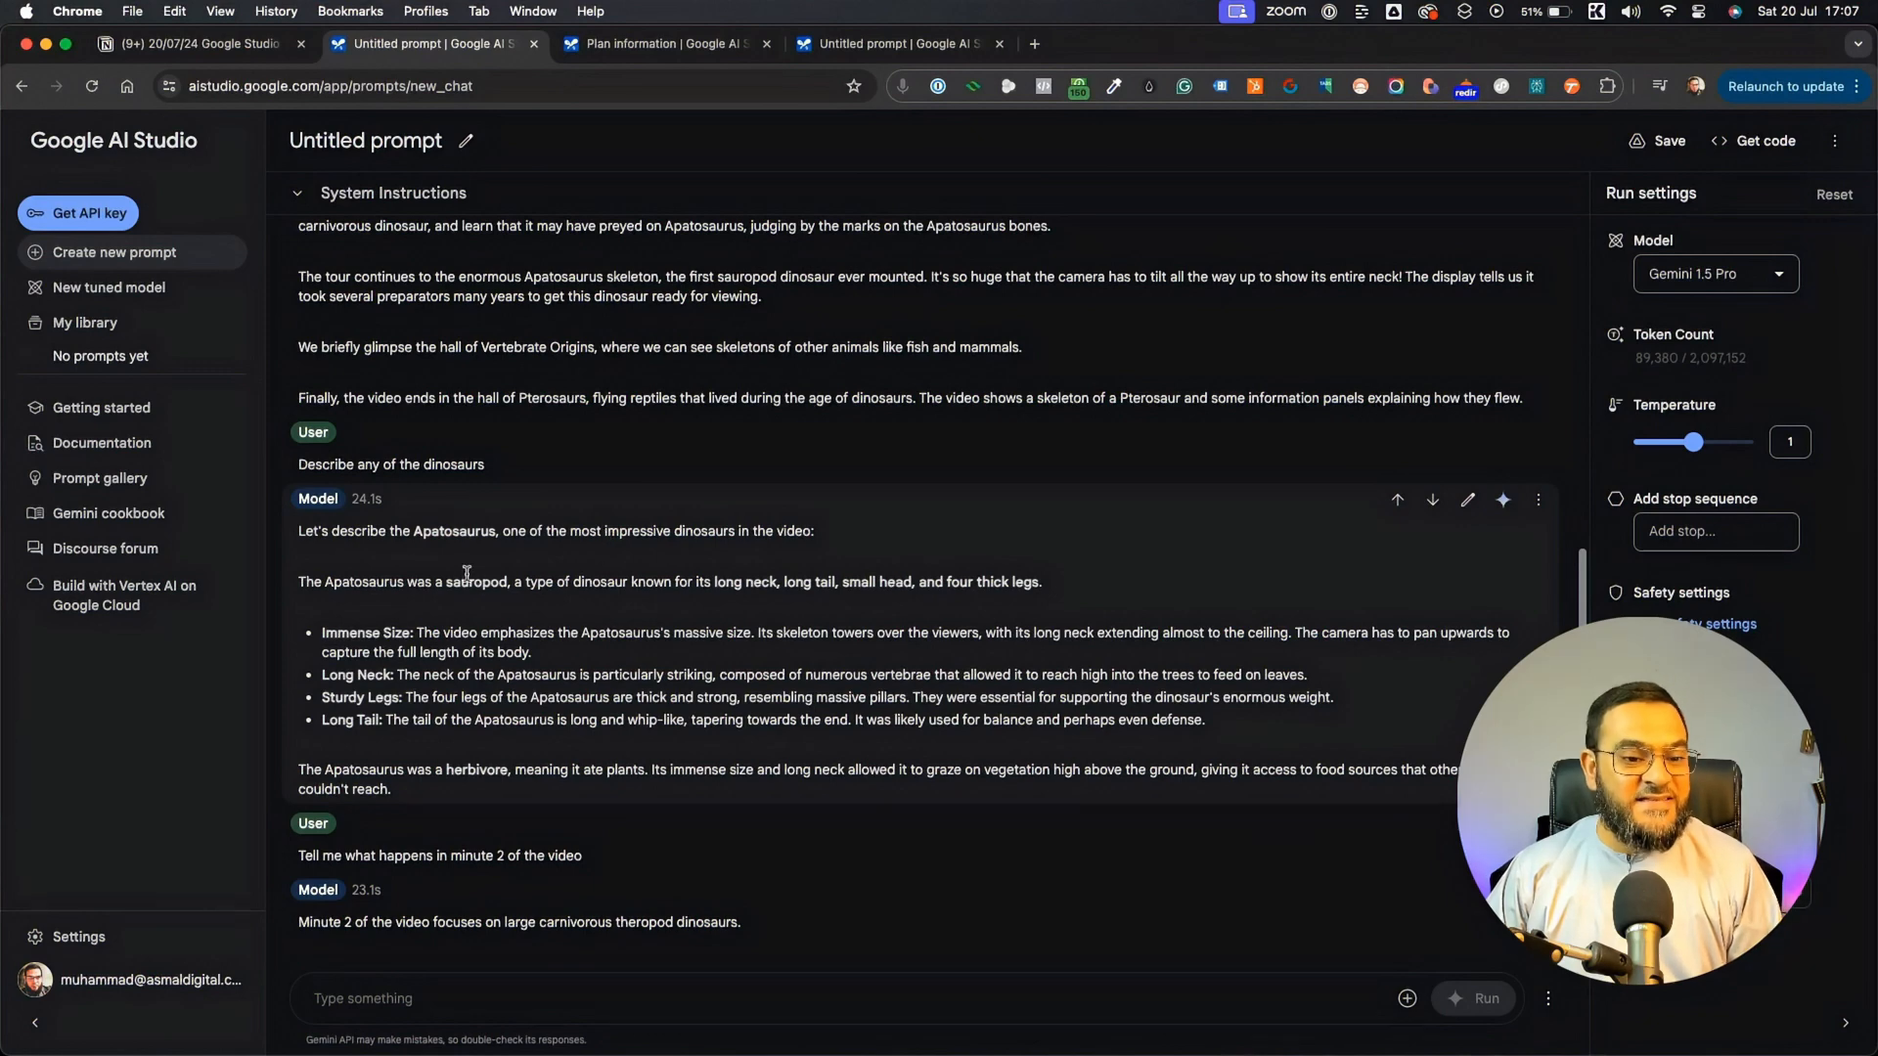
{"action": "mouse_move", "coordinate": [459, 553]}
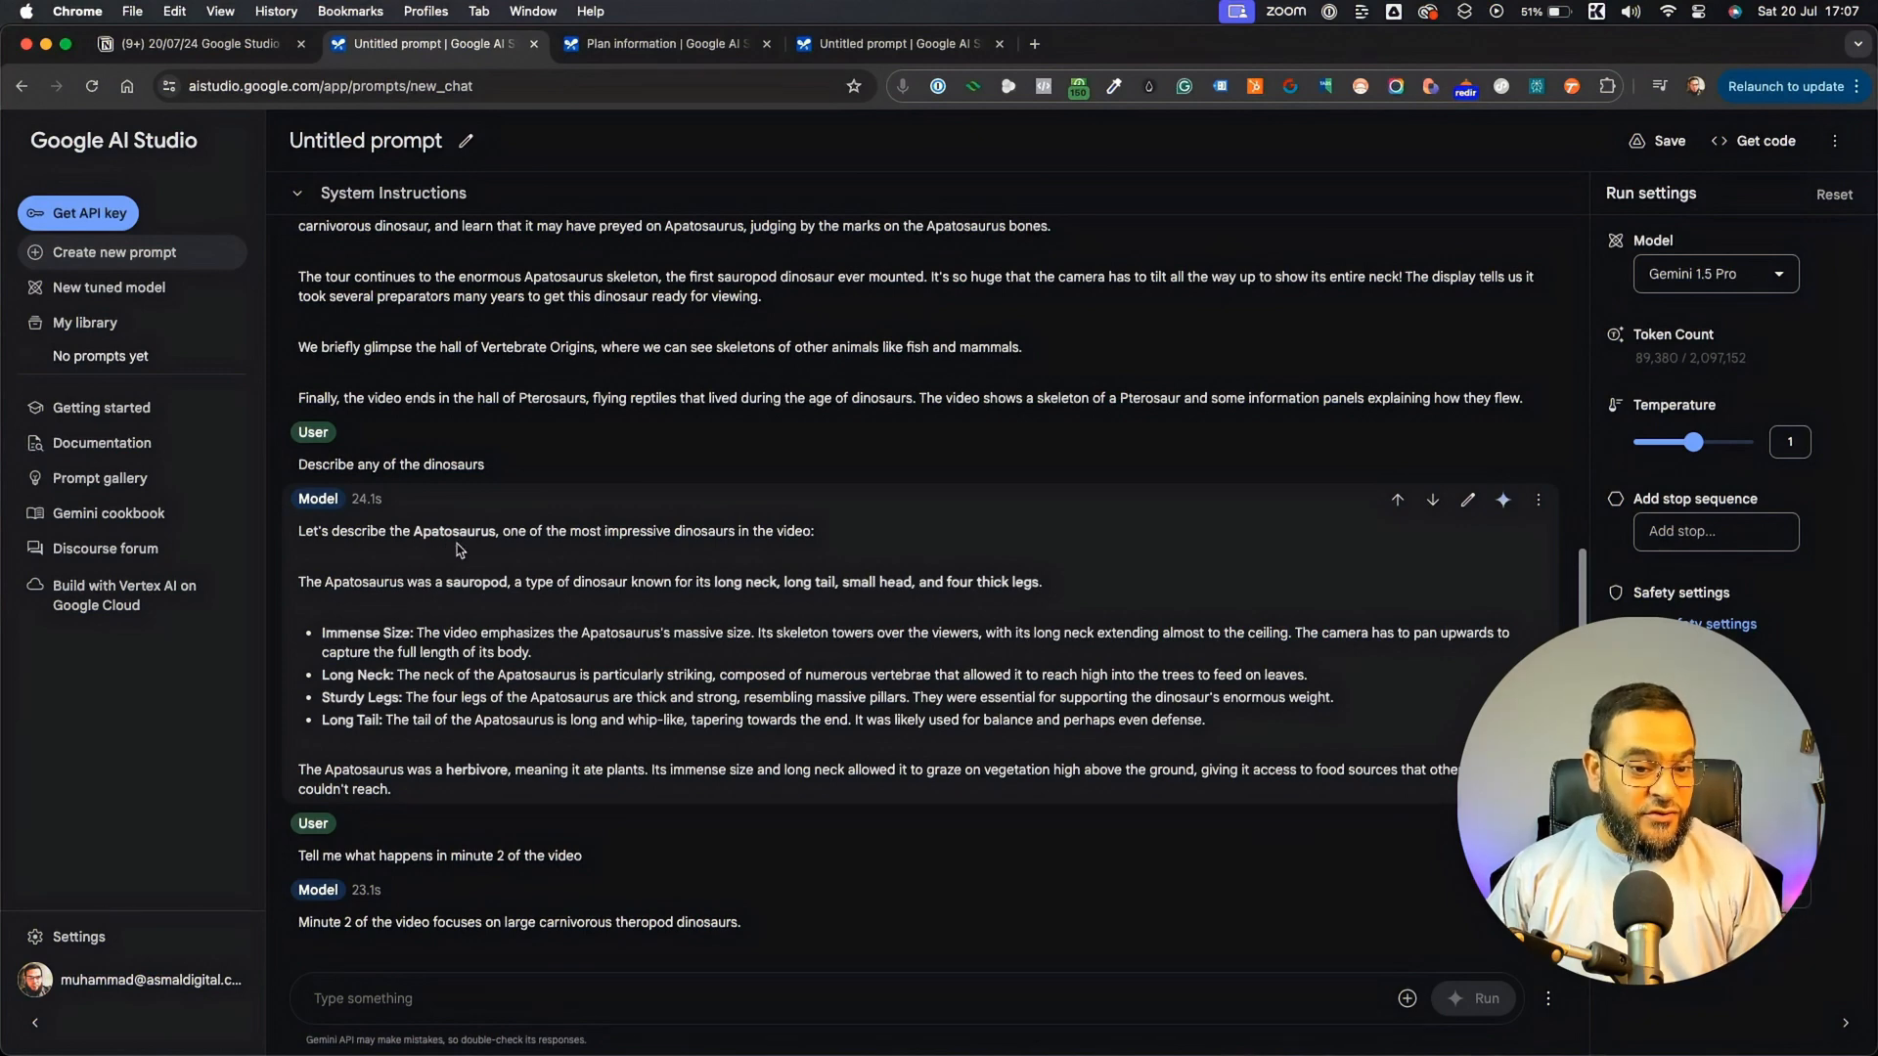
{"action": "mouse_move", "coordinate": [460, 548]}
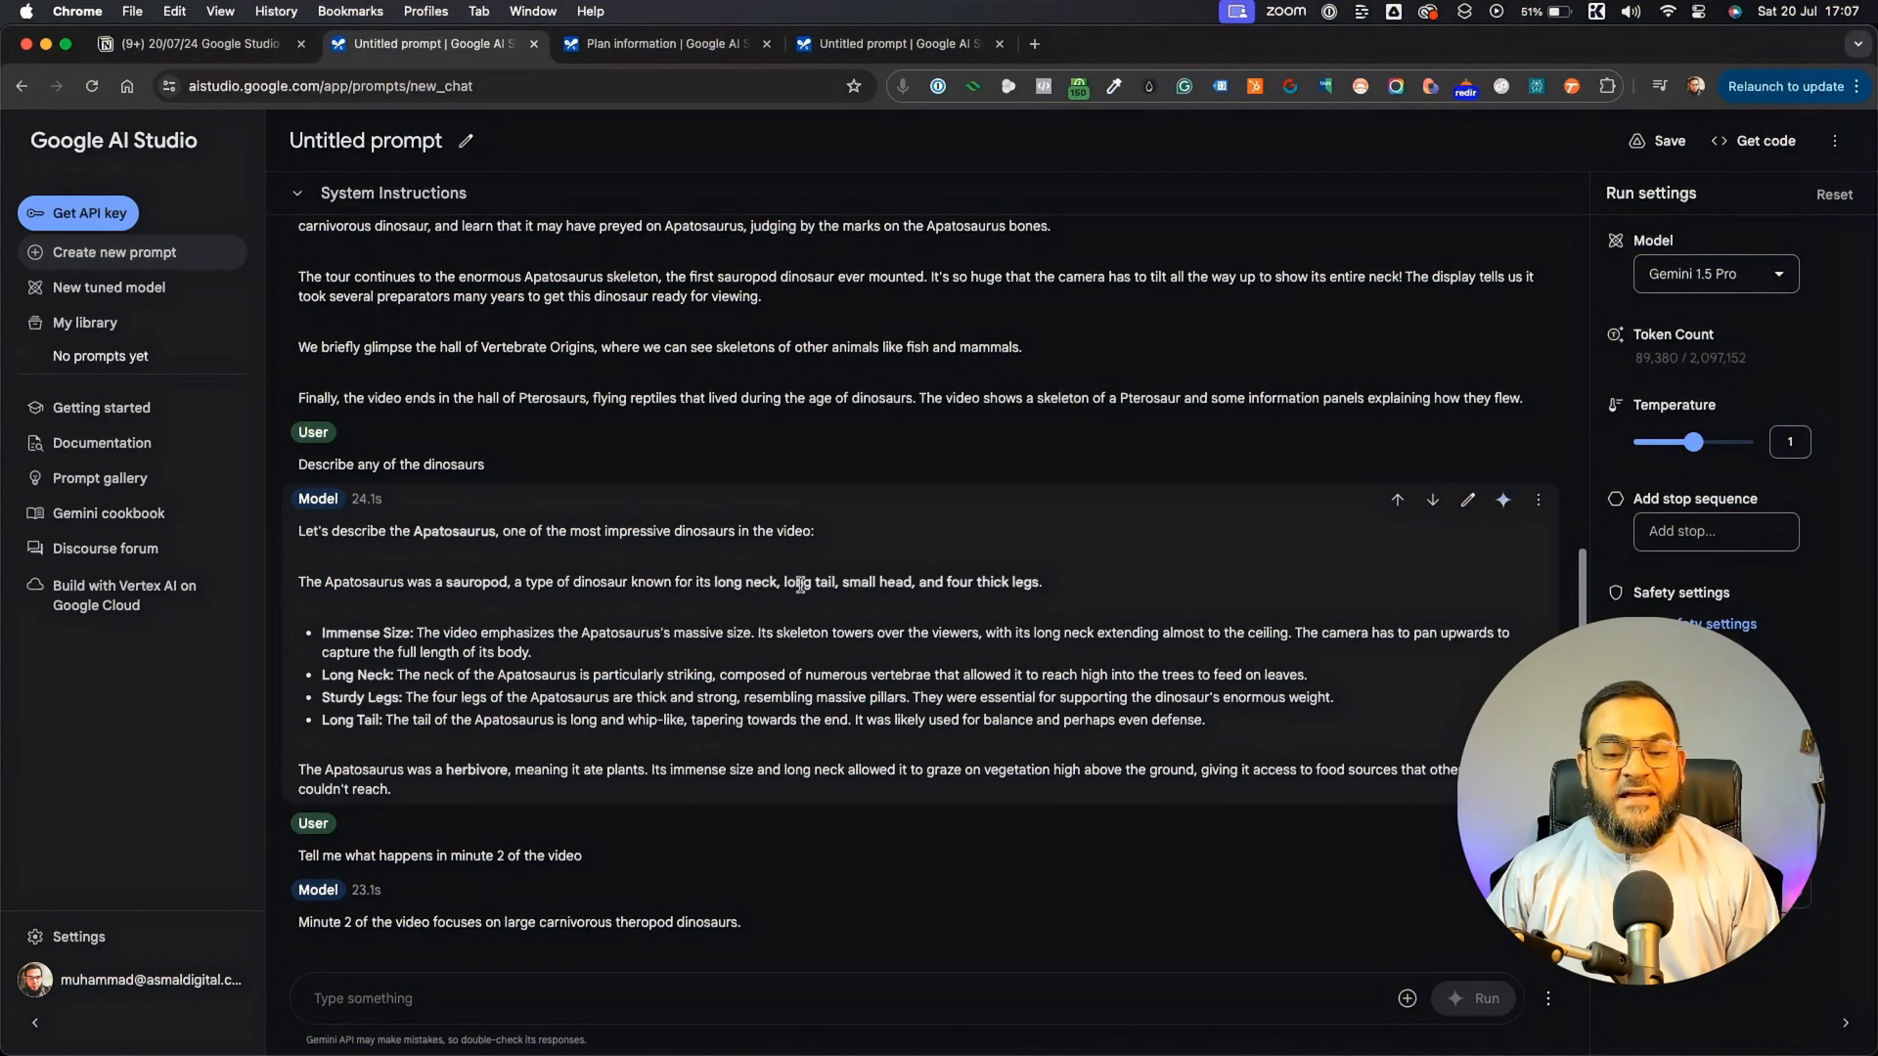
{"action": "mouse_move", "coordinate": [1137, 571]}
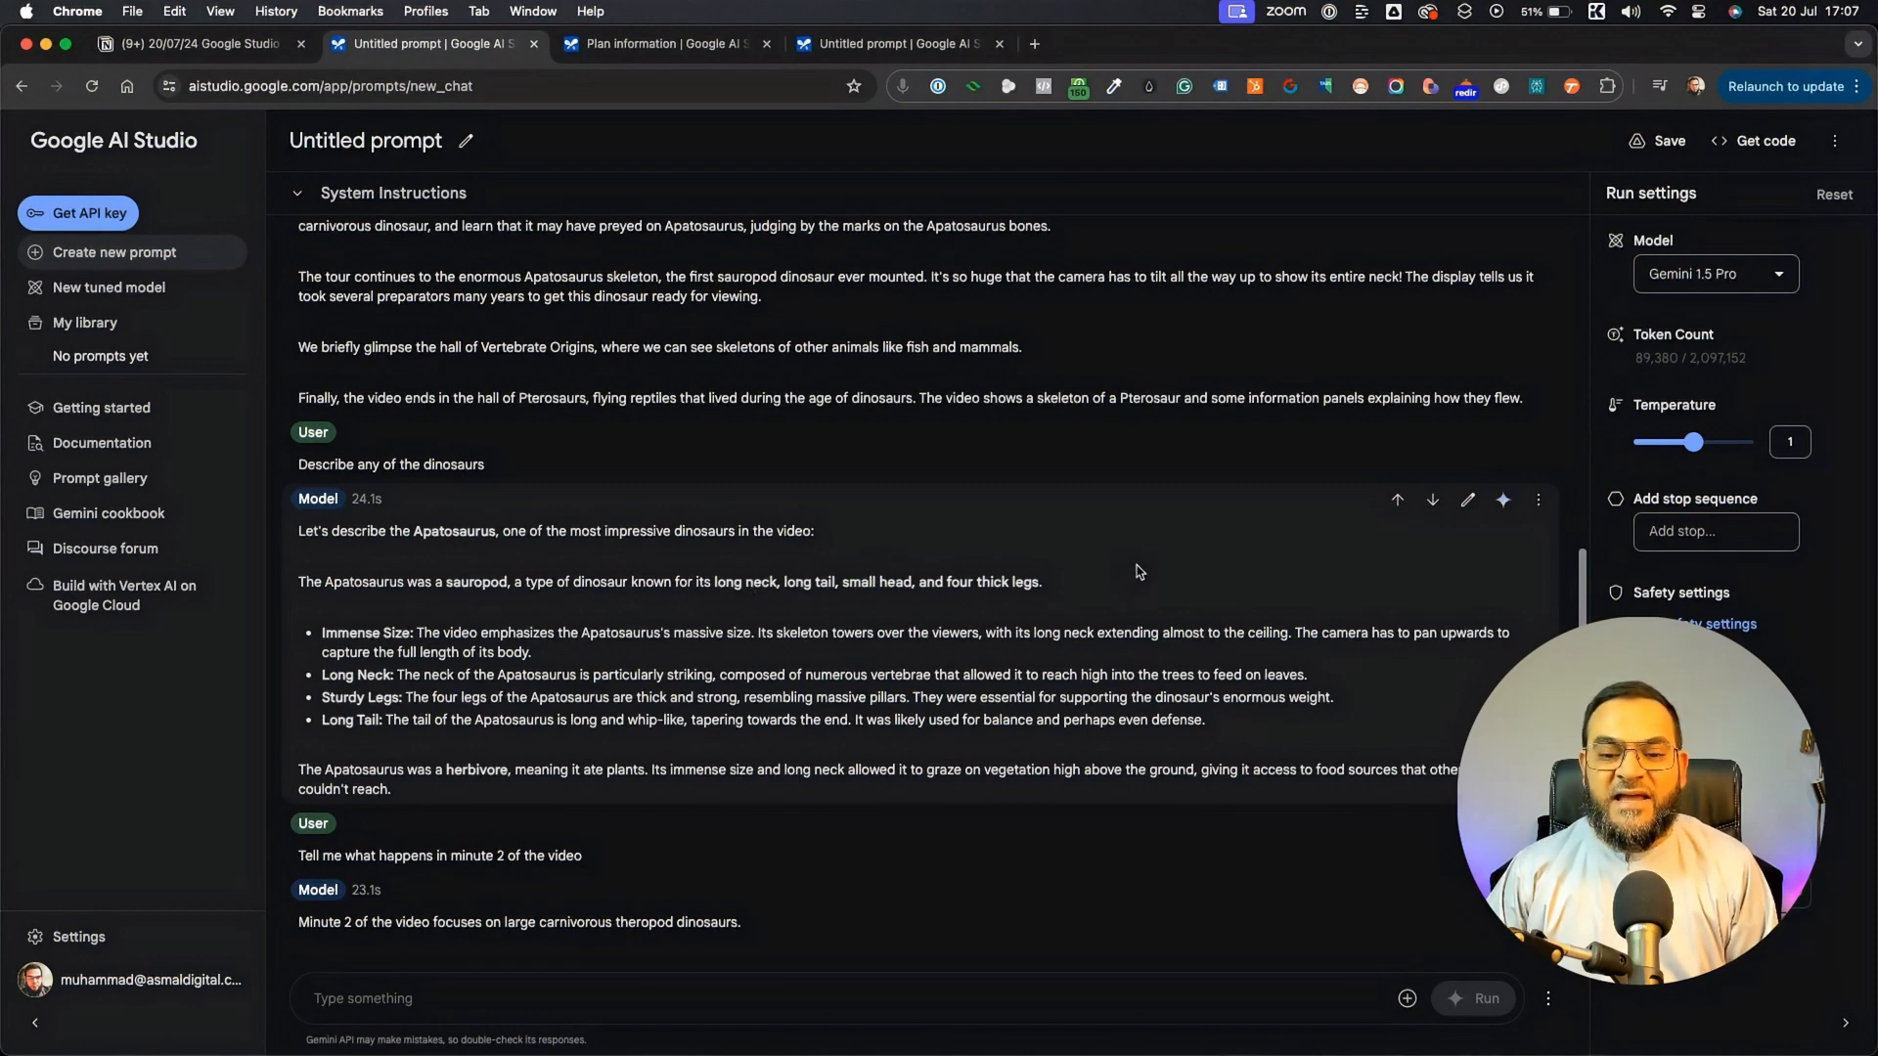
{"action": "mouse_move", "coordinate": [991, 649]}
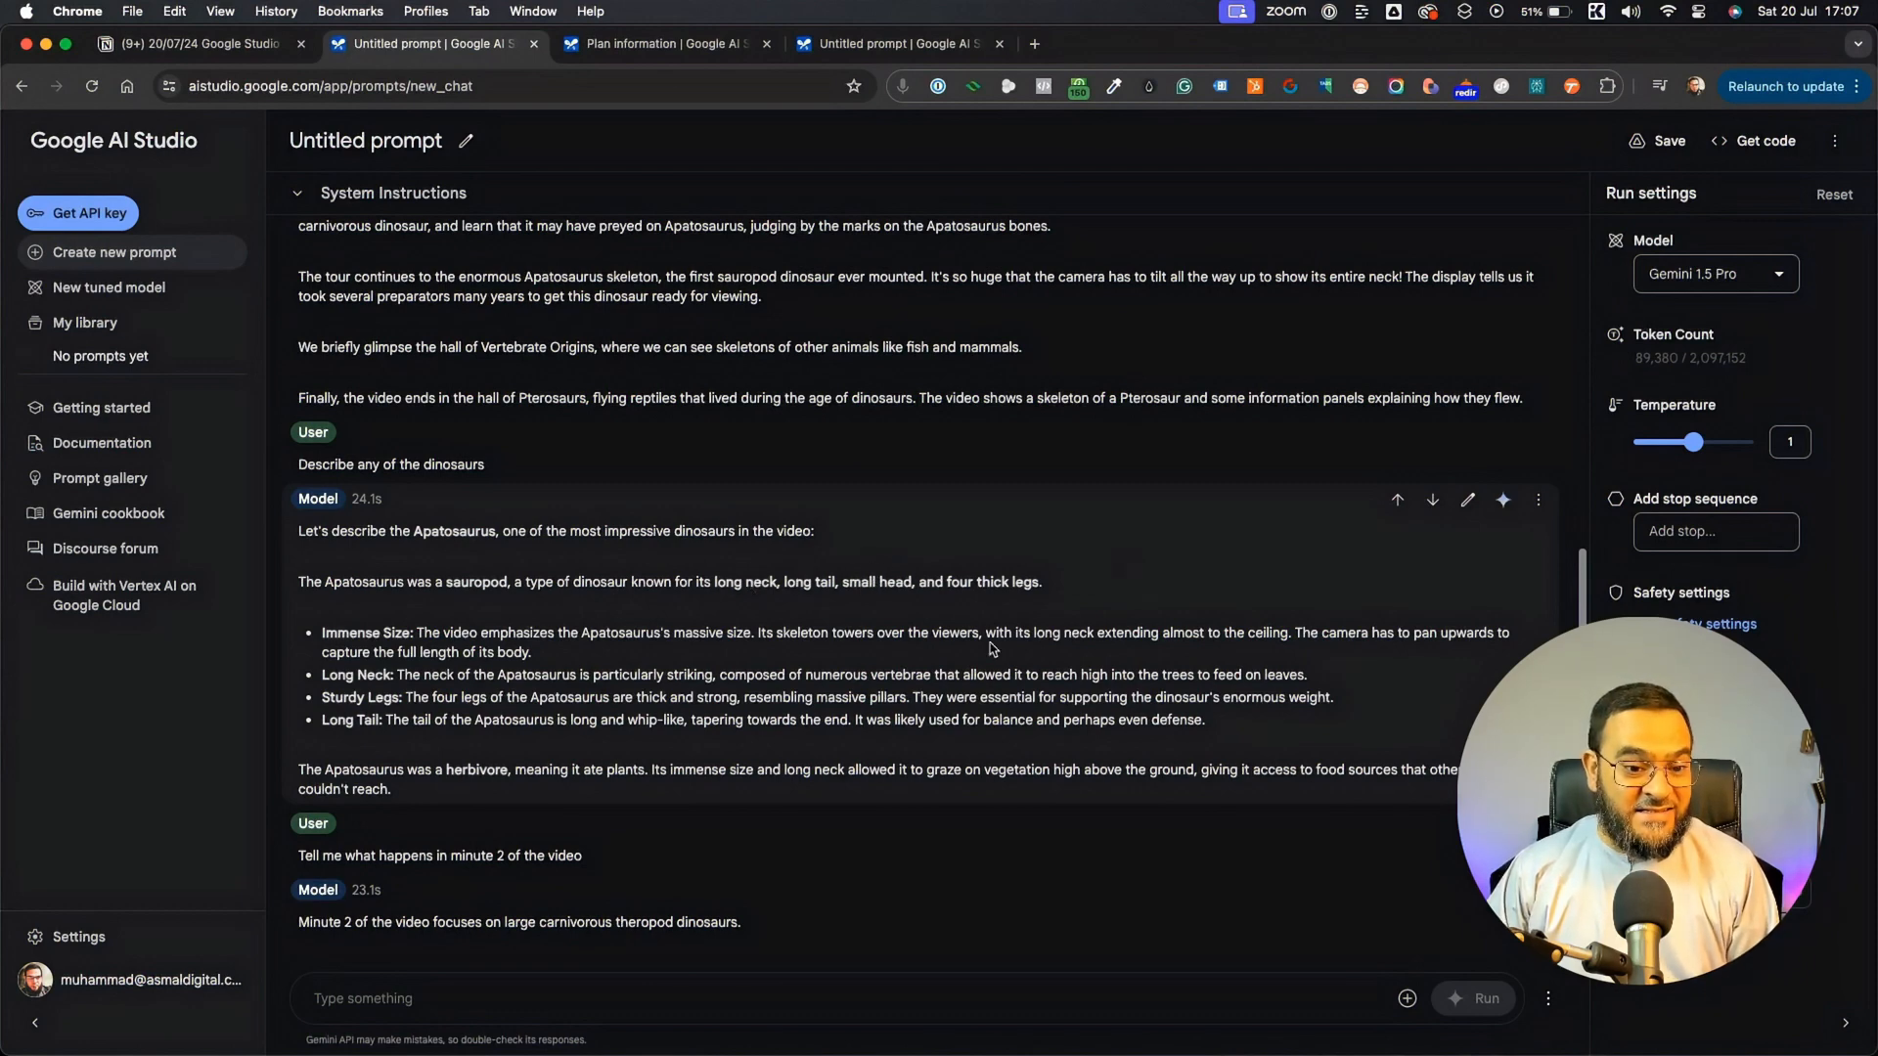
{"action": "scroll", "scroll_direction": "down", "scroll_amount": 3}
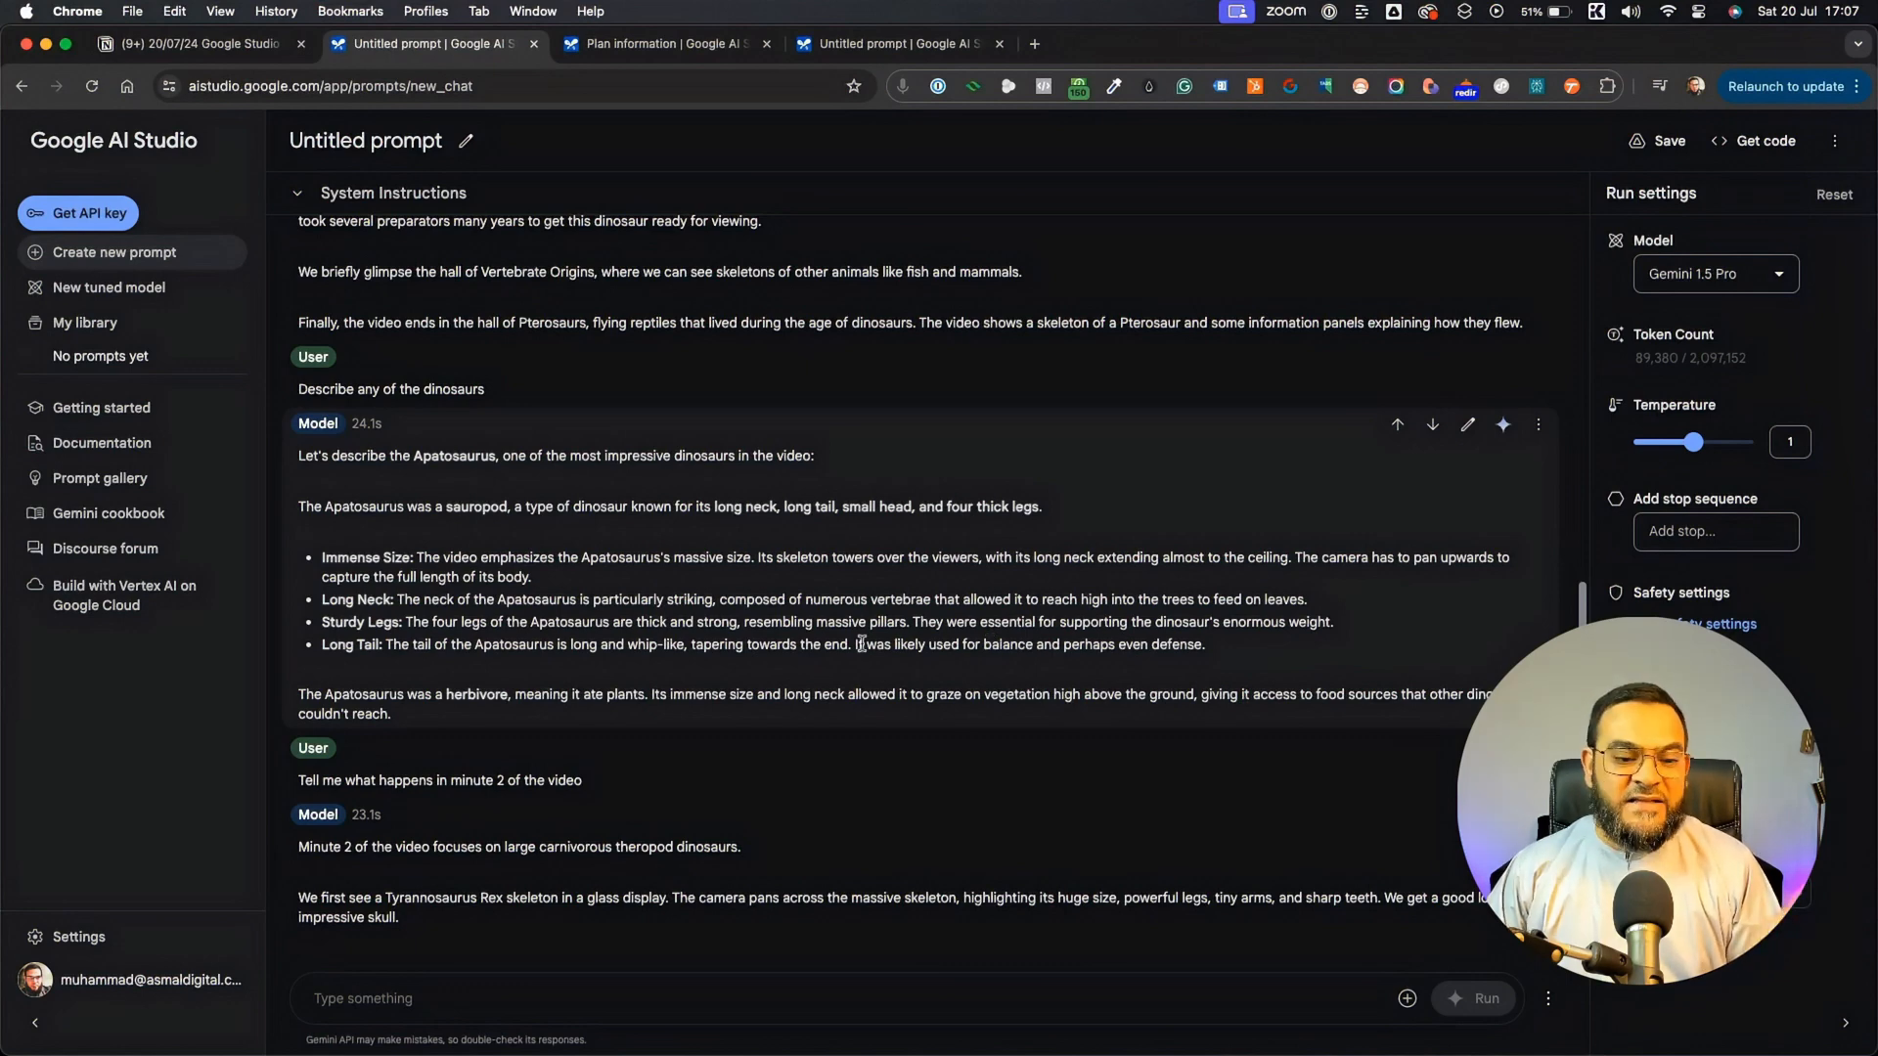
{"action": "scroll", "scroll_direction": "down", "scroll_amount": 3}
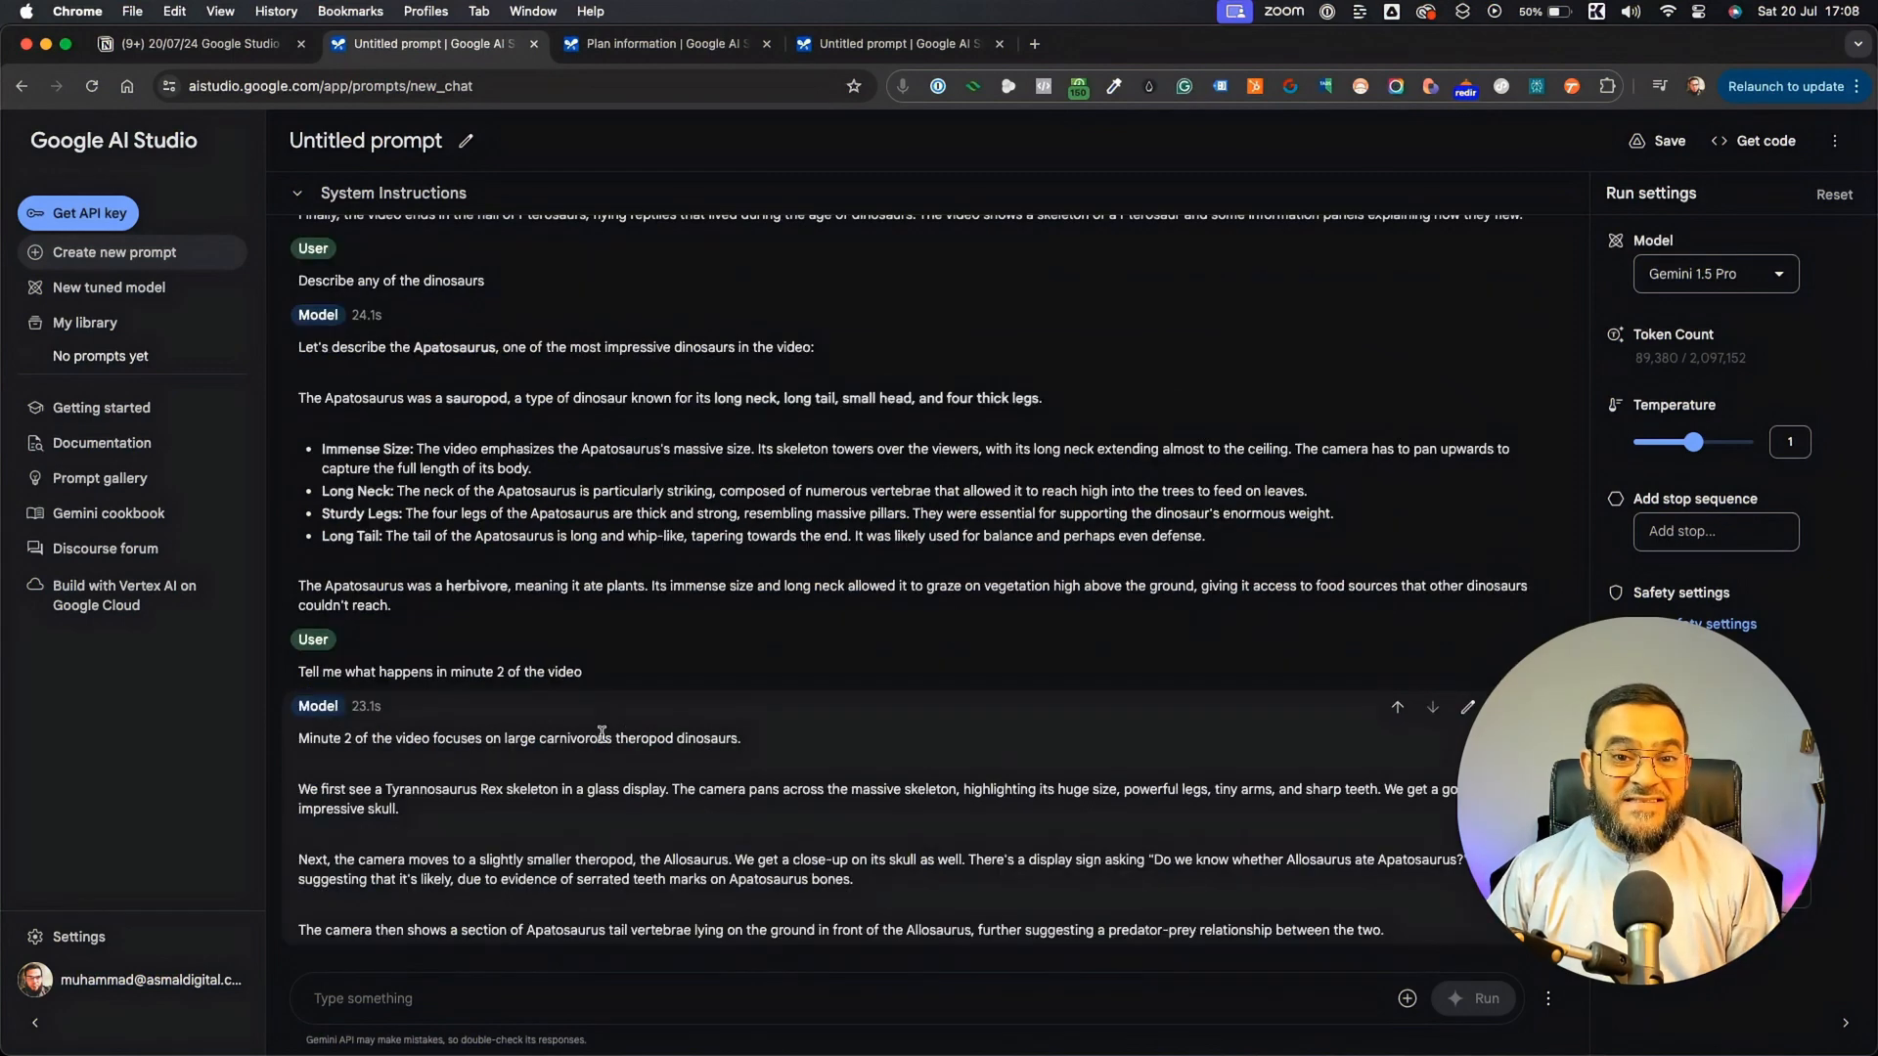
{"action": "mouse_move", "coordinate": [854, 710]}
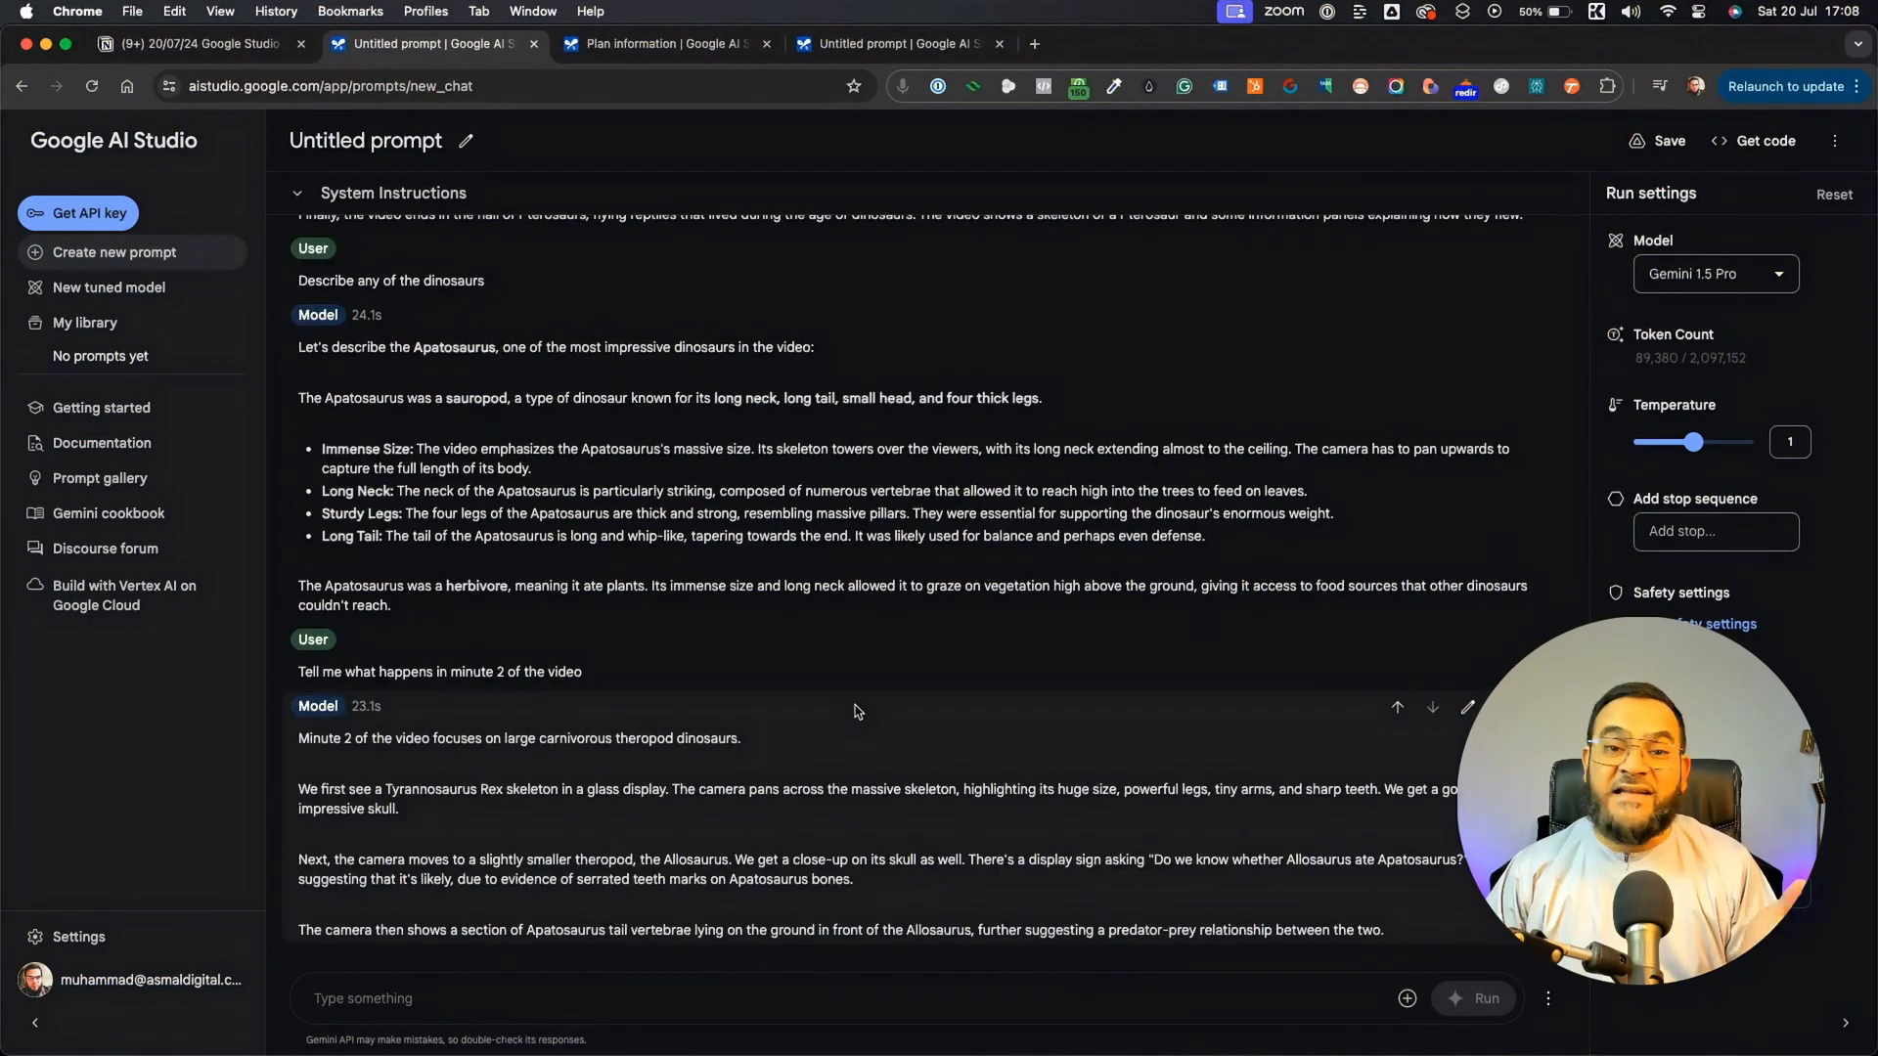
{"action": "mouse_move", "coordinate": [656, 719]}
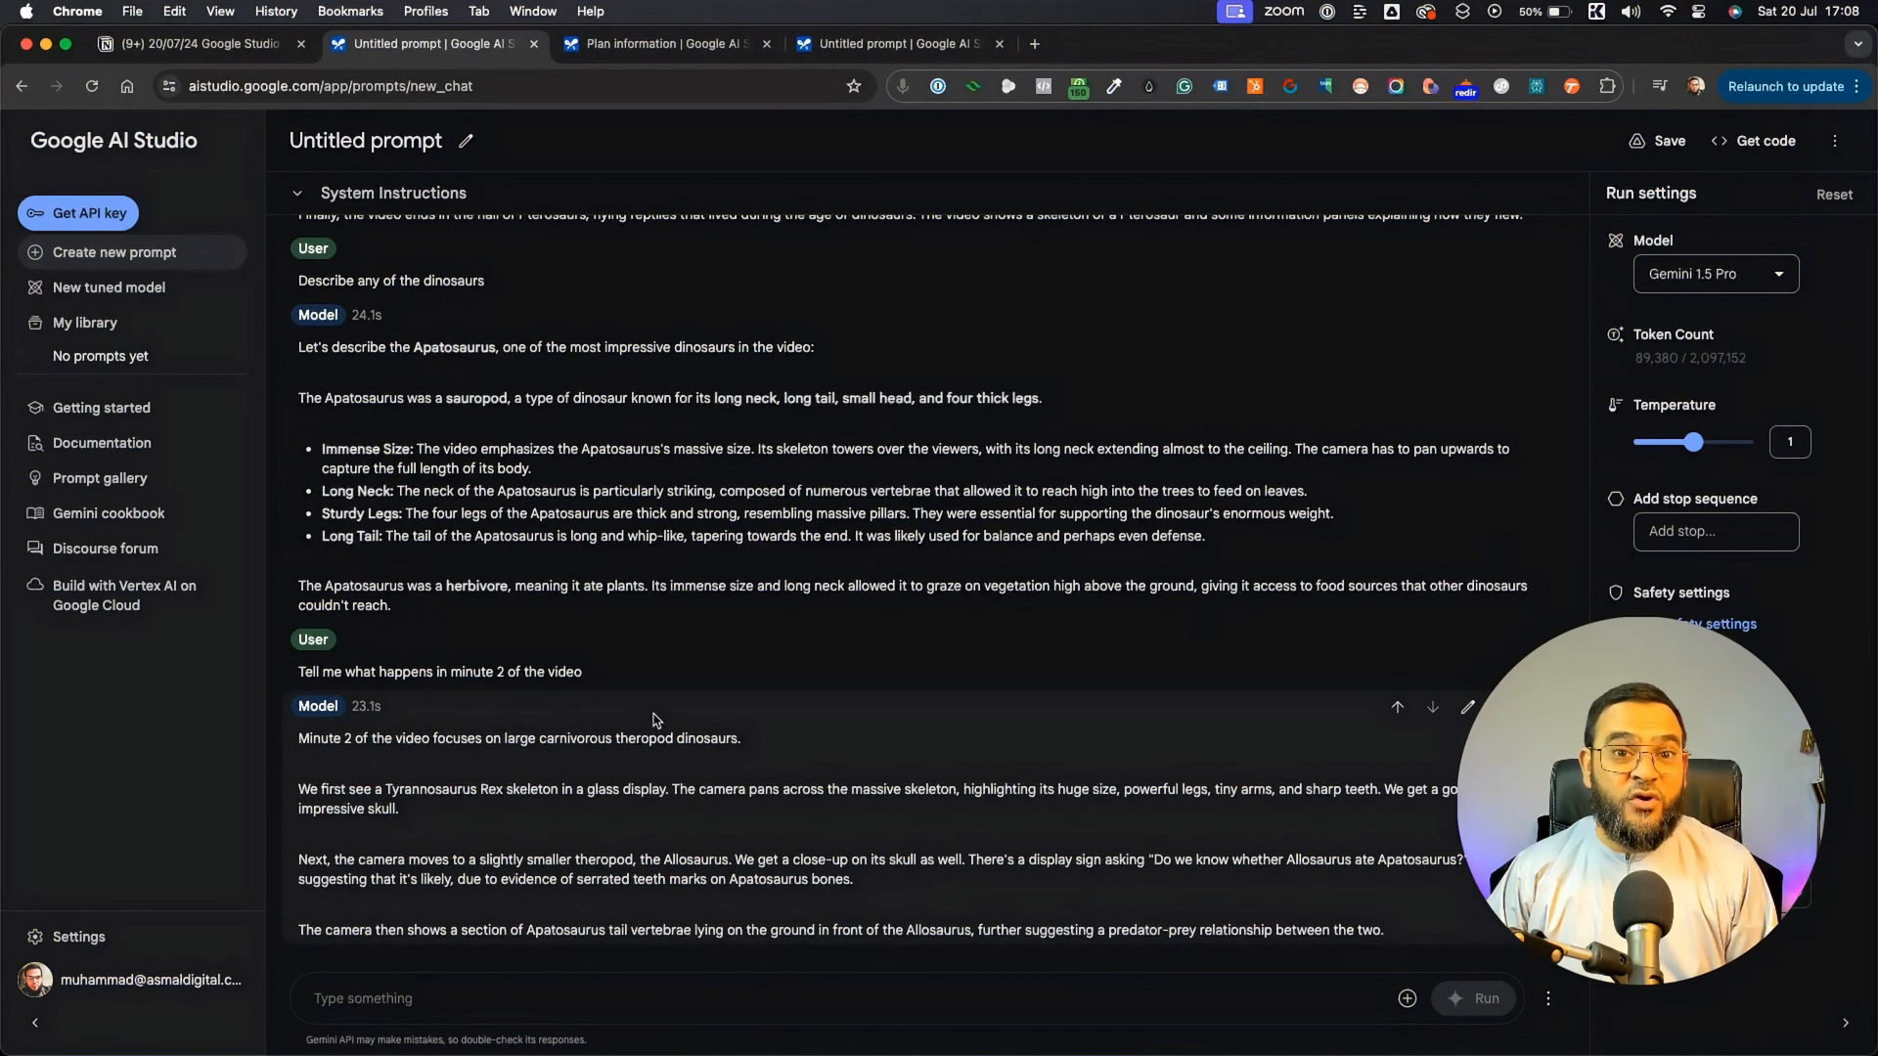
{"action": "mouse_move", "coordinate": [1003, 558]}
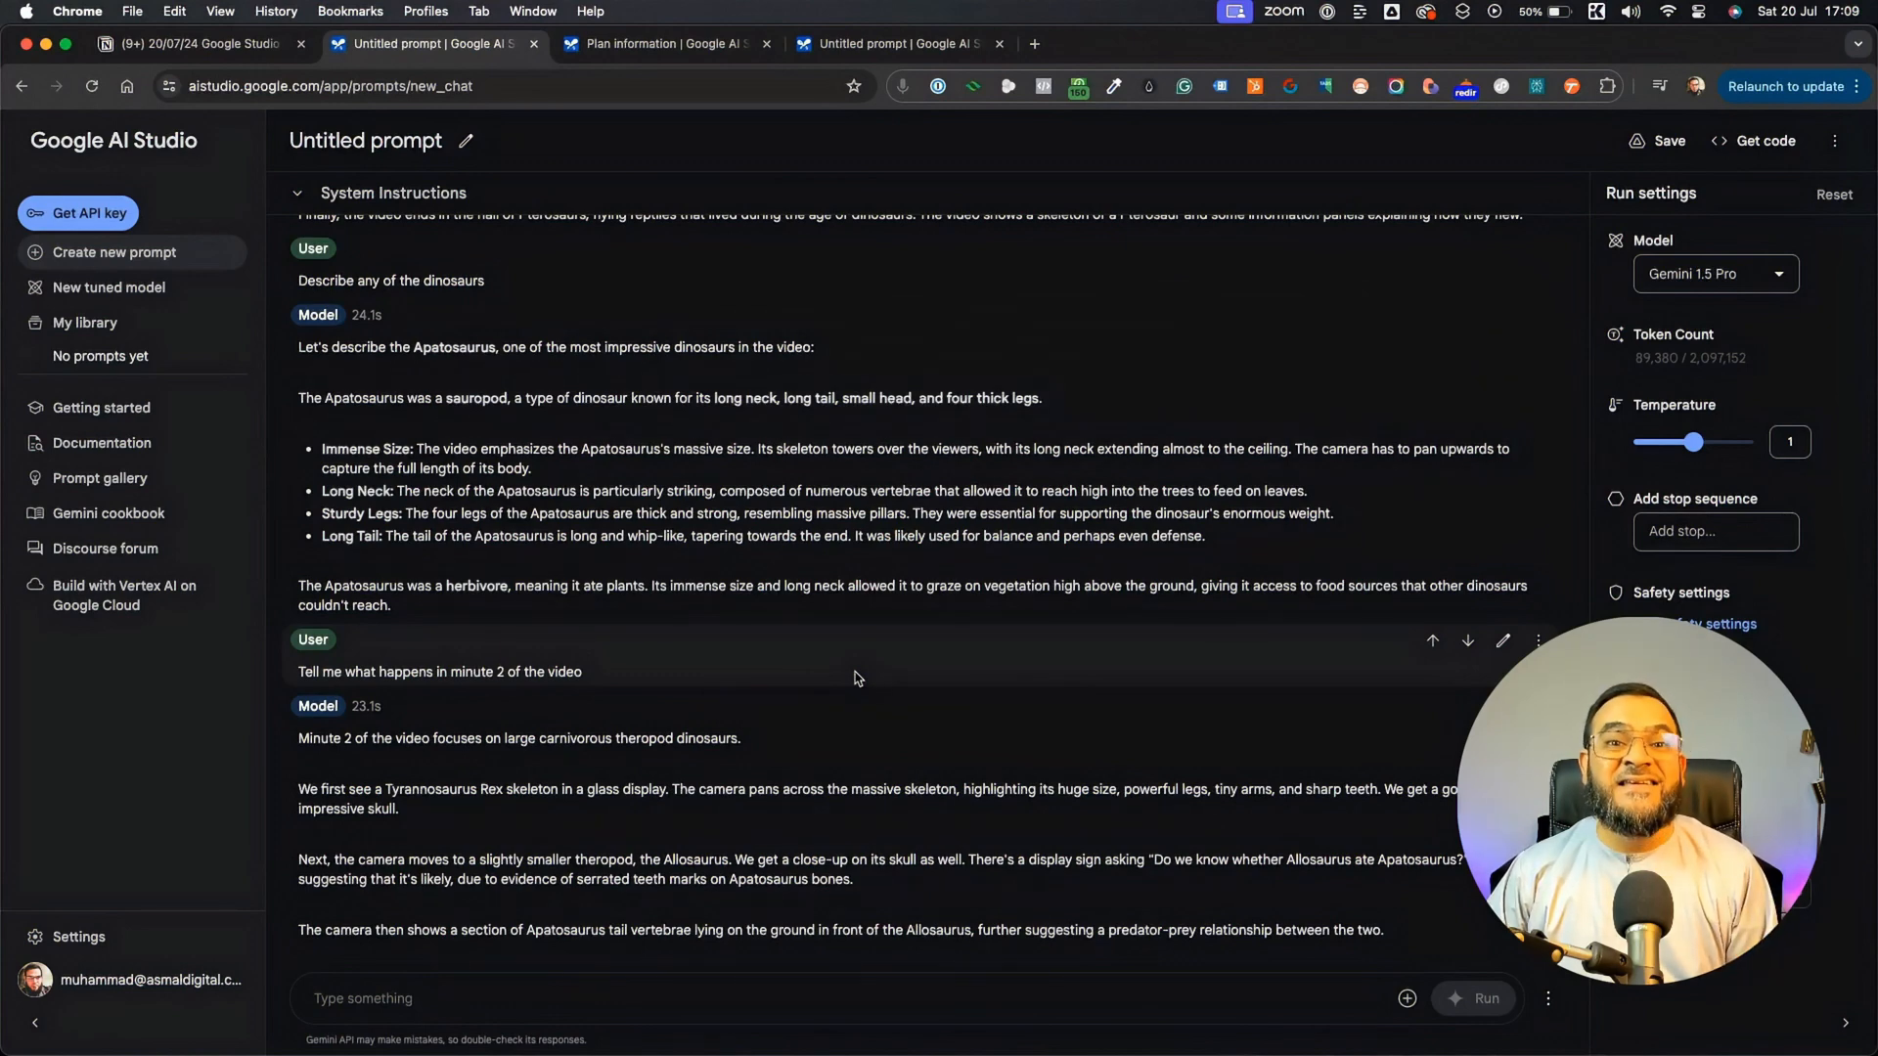
{"action": "left_click", "coordinate": [662, 44]}
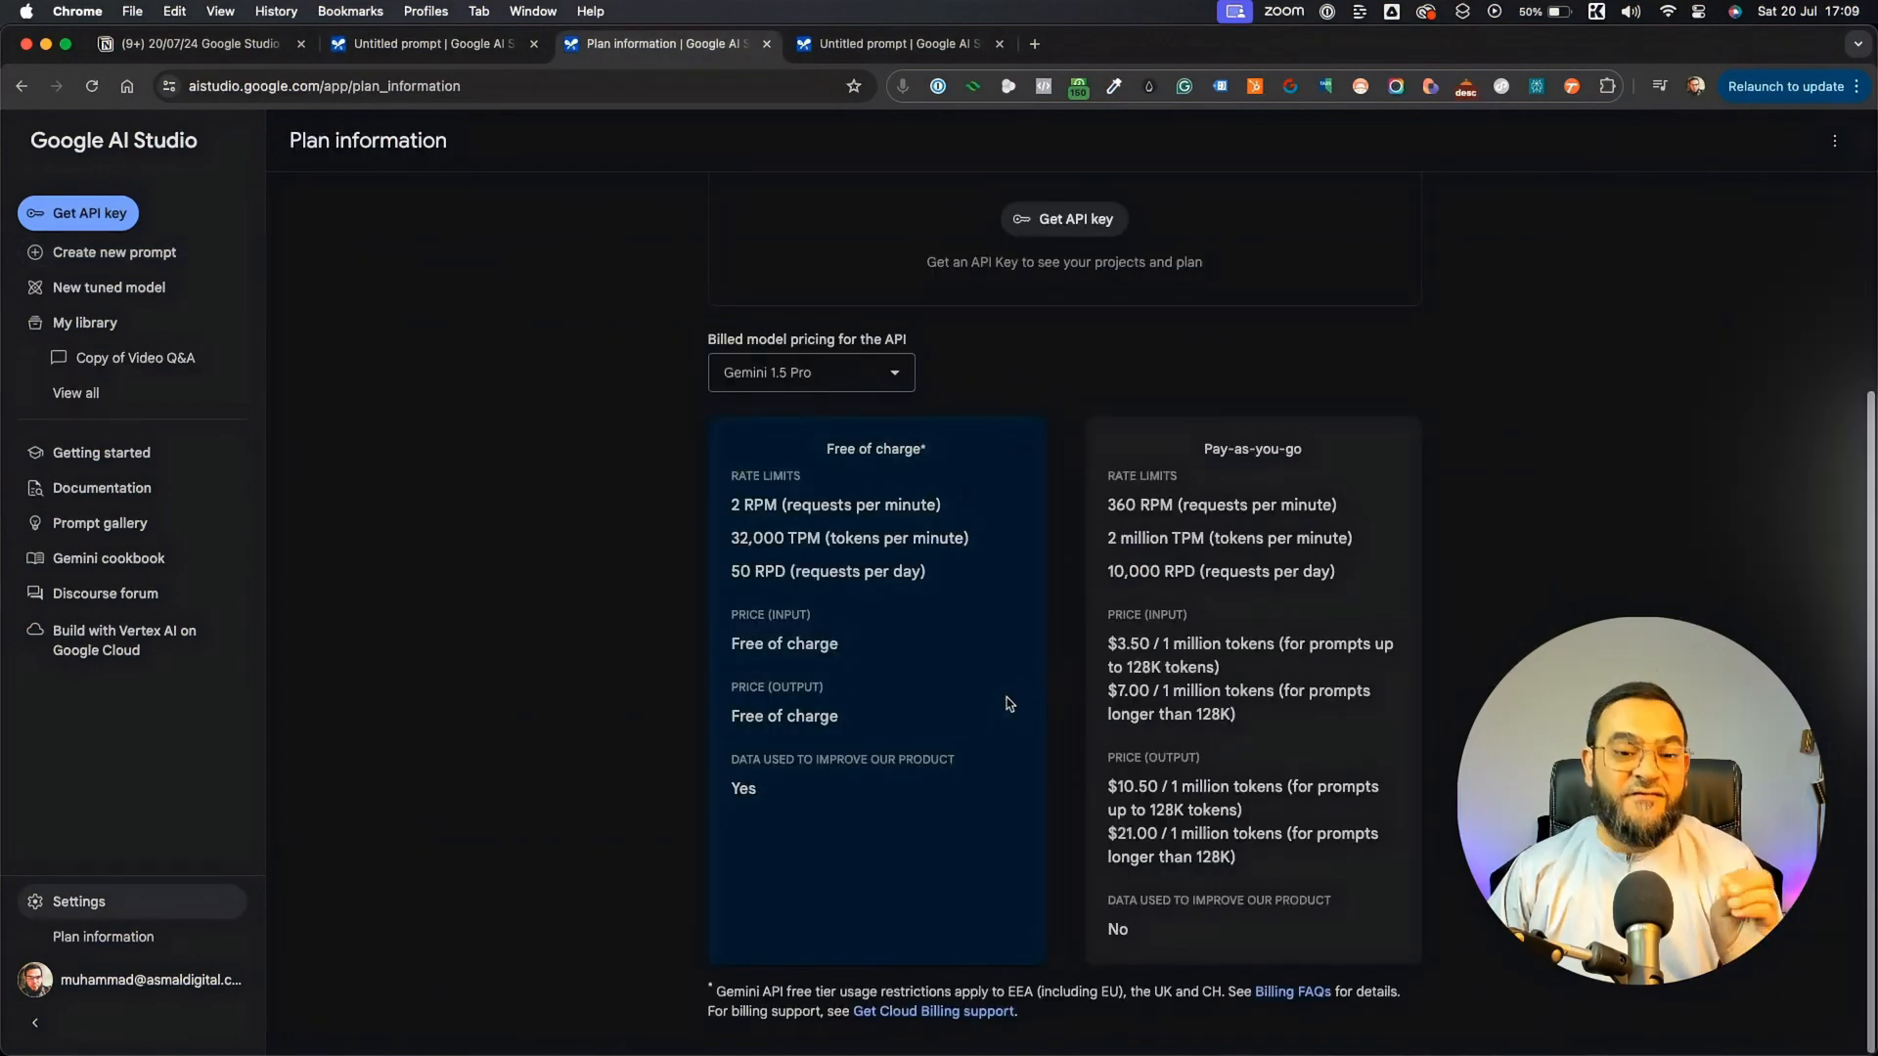
{"action": "mouse_move", "coordinate": [994, 569]}
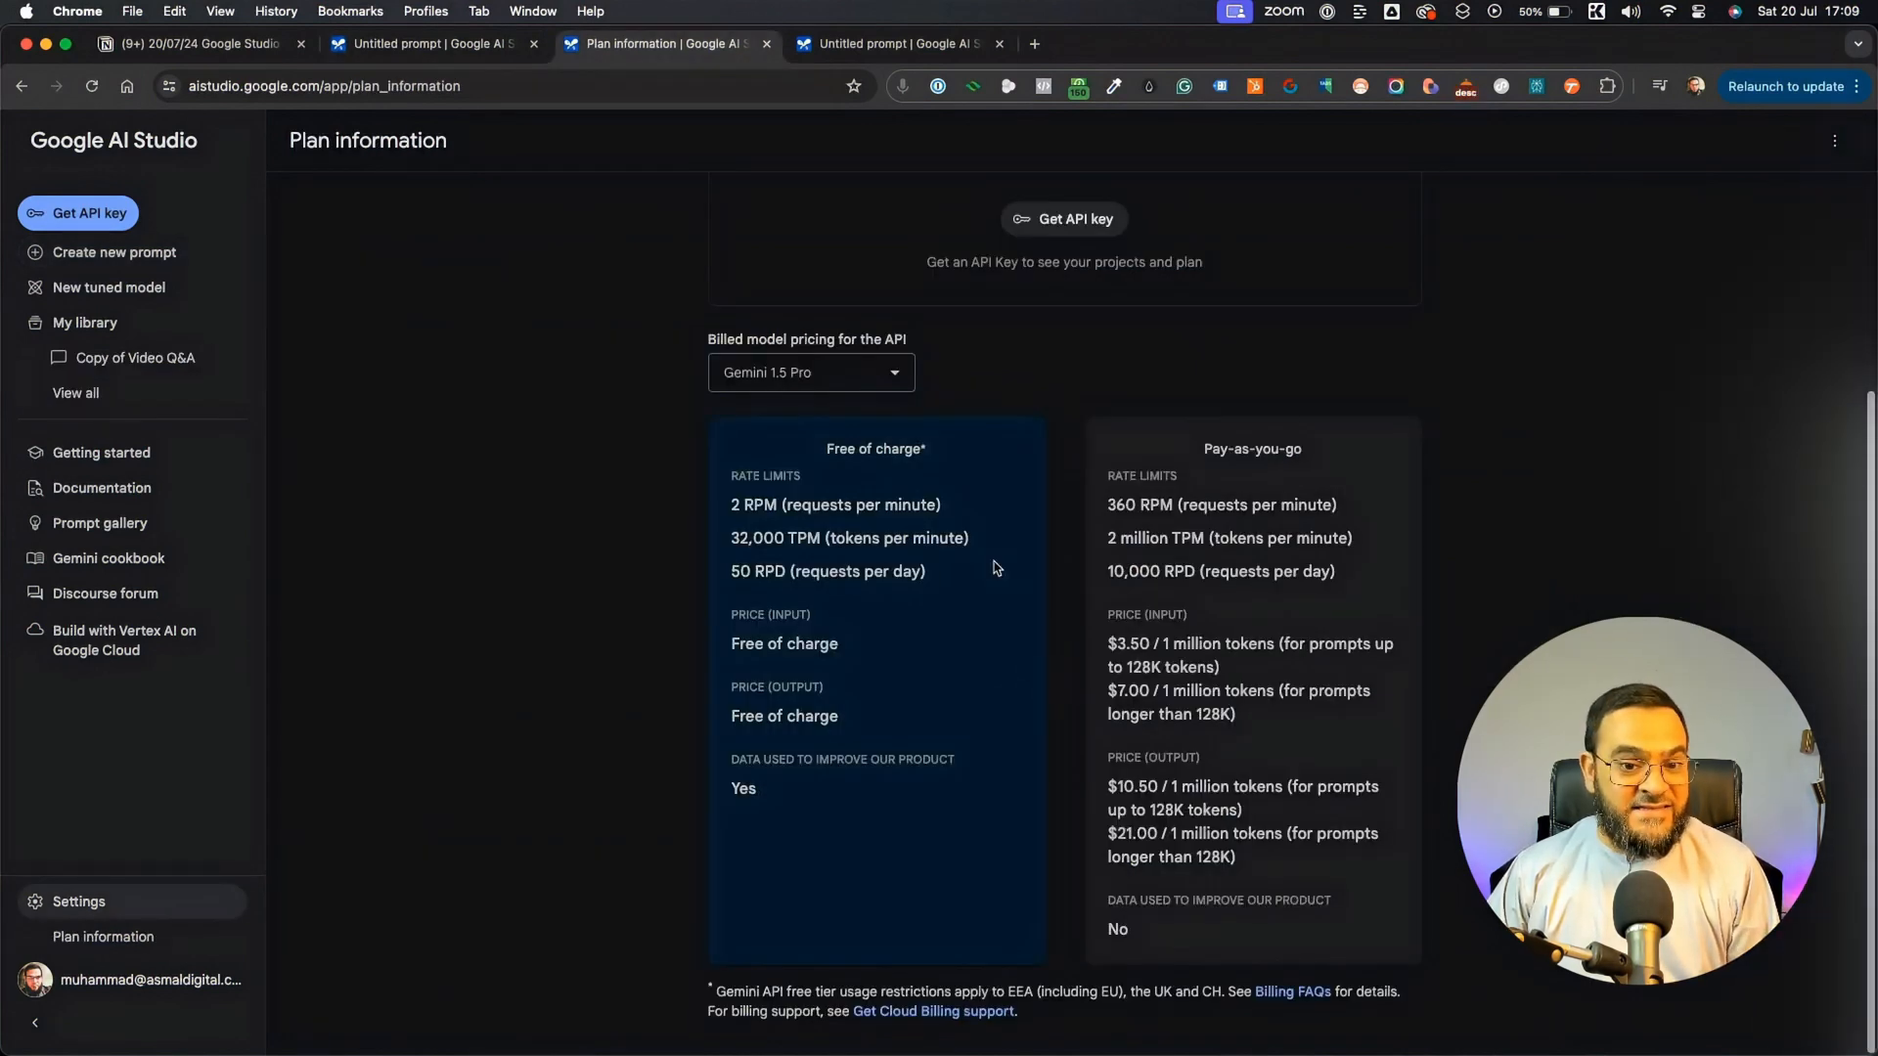
{"action": "mouse_move", "coordinate": [978, 546]}
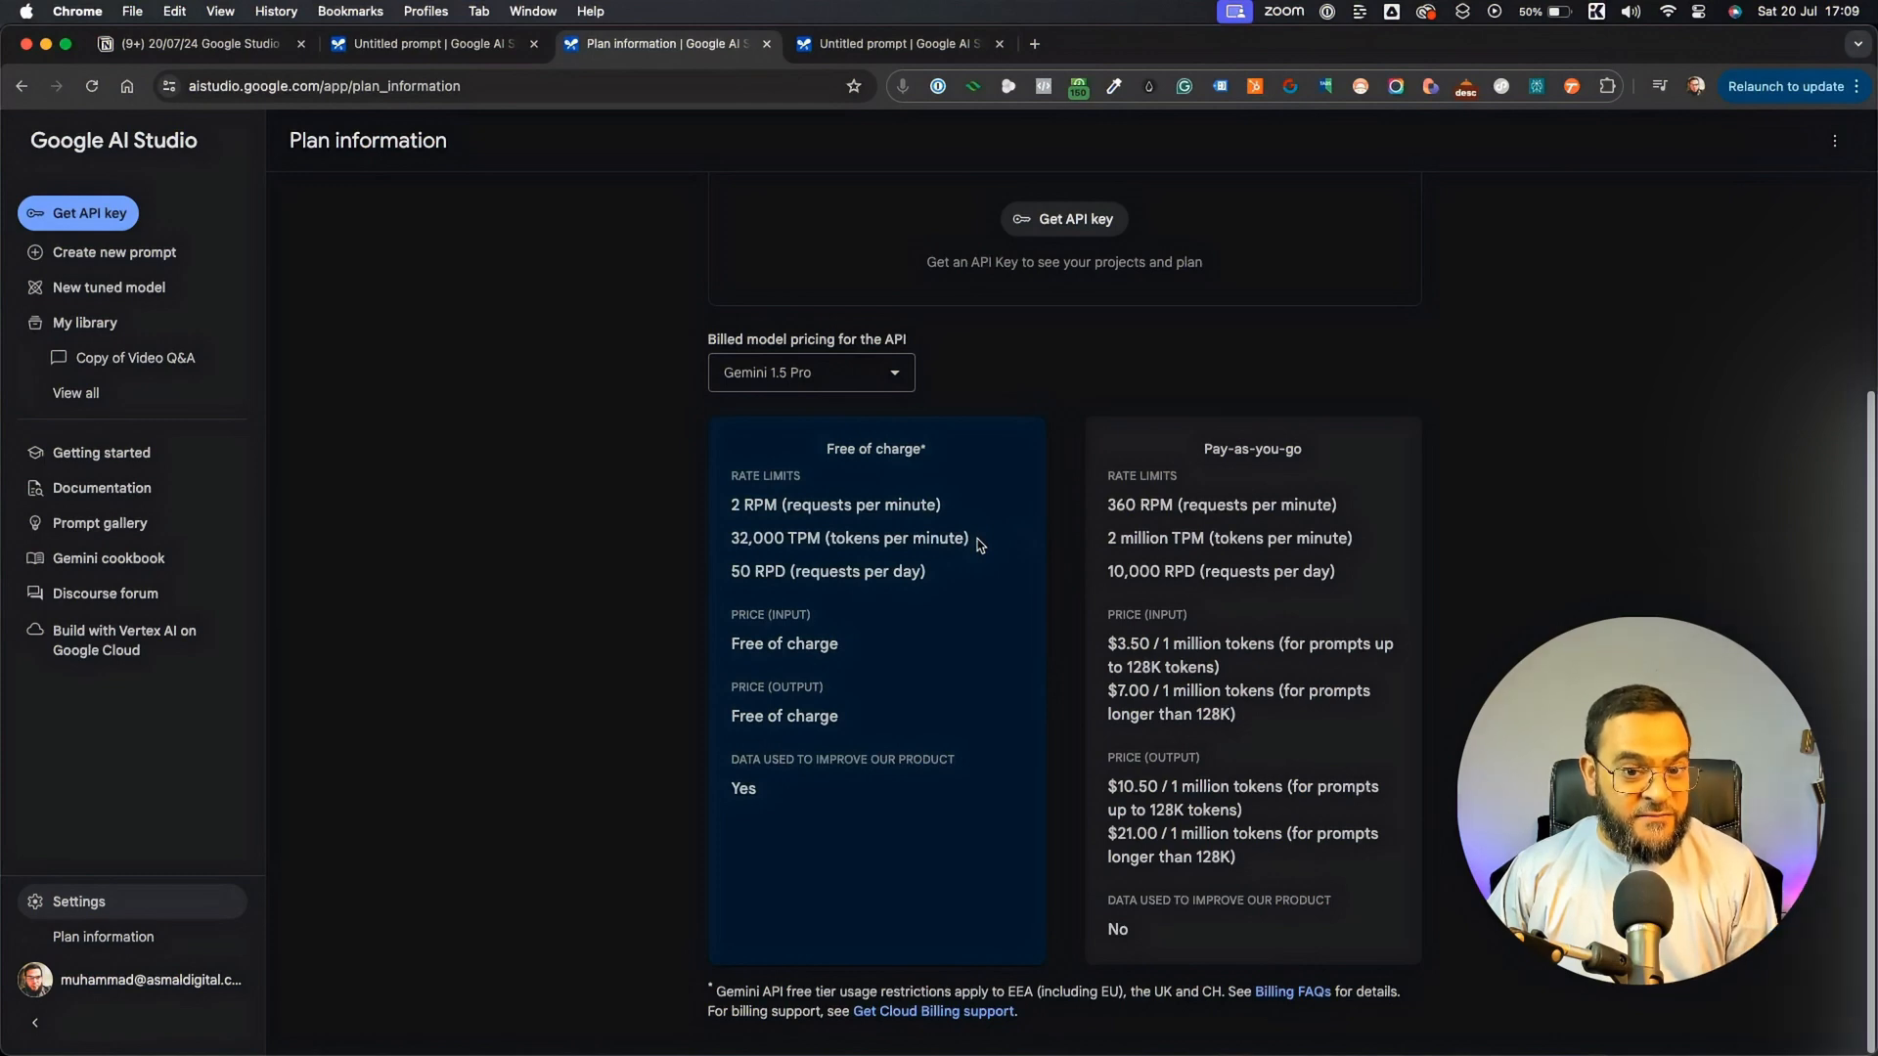
{"action": "mouse_move", "coordinate": [869, 529]}
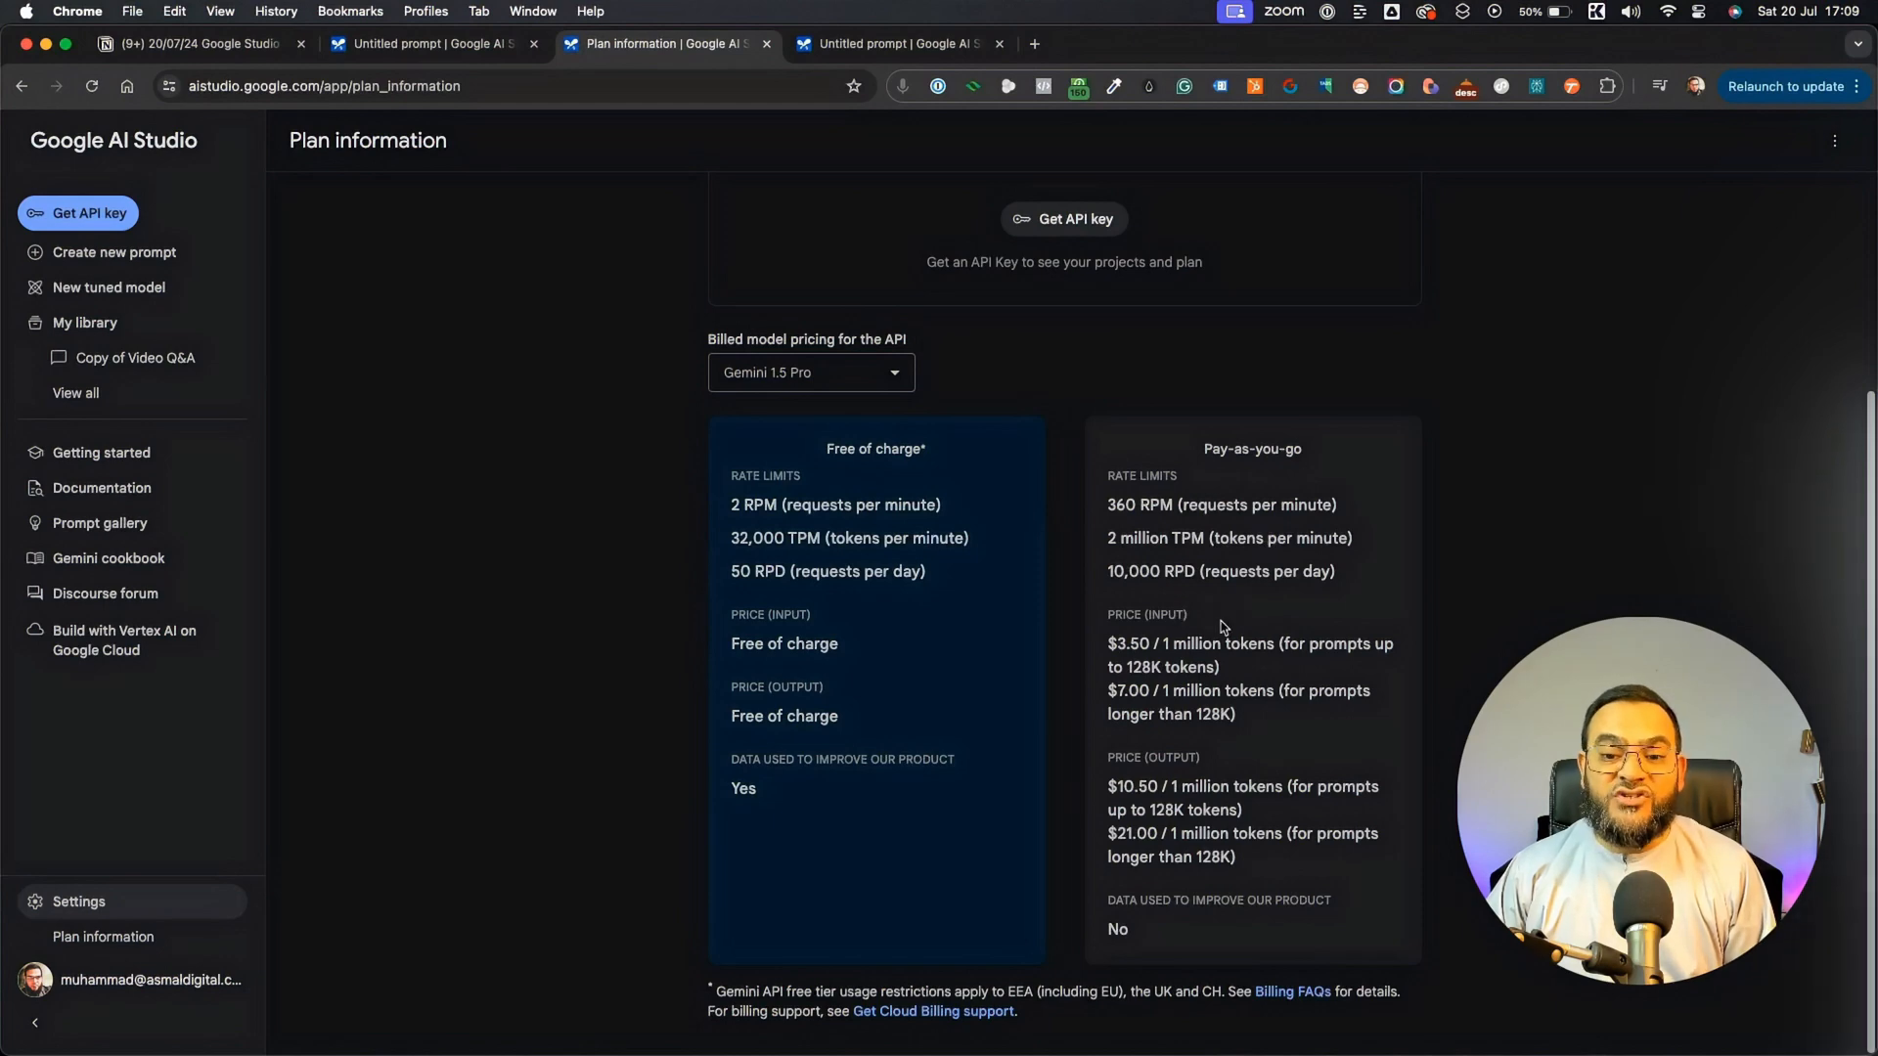
{"action": "mouse_move", "coordinate": [1221, 608]}
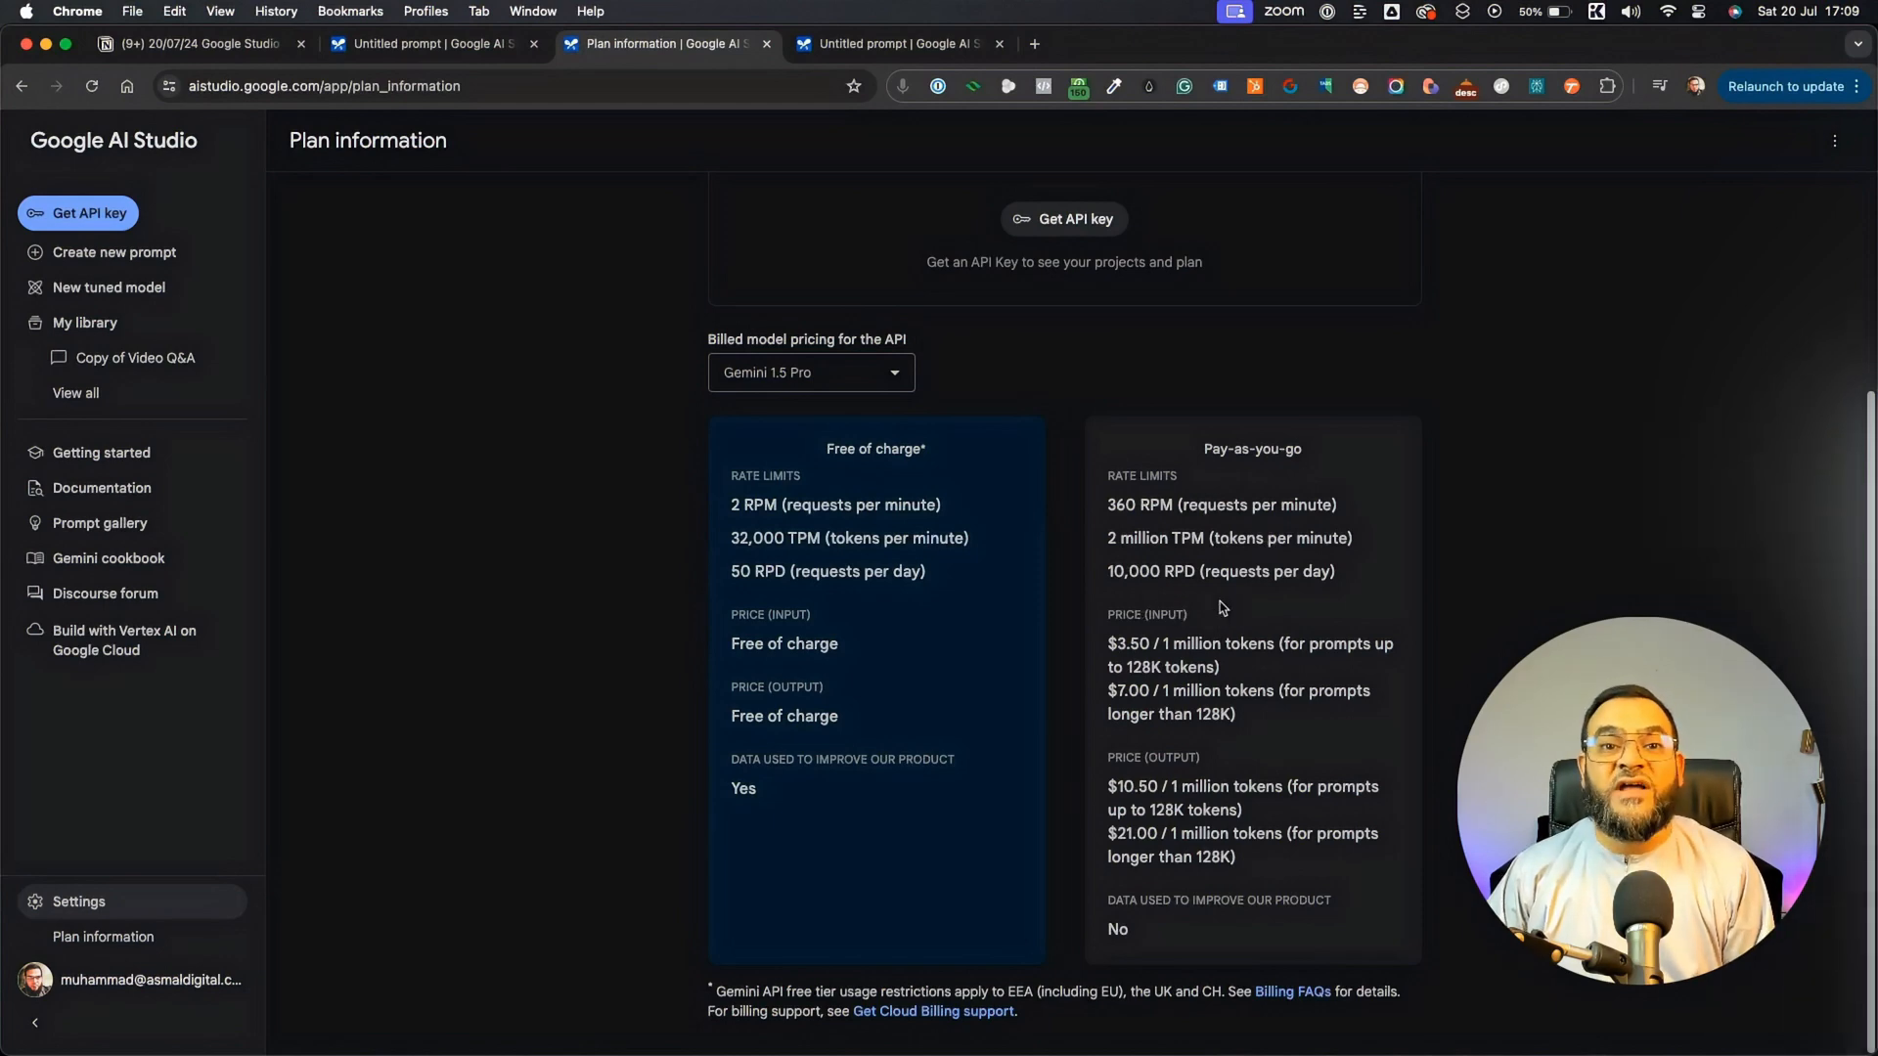